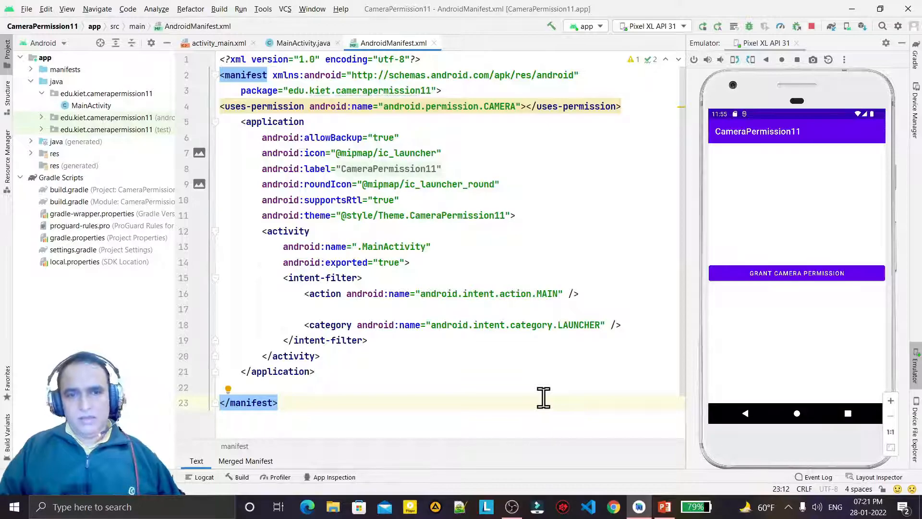
pyautogui.moveTo(771, 293)
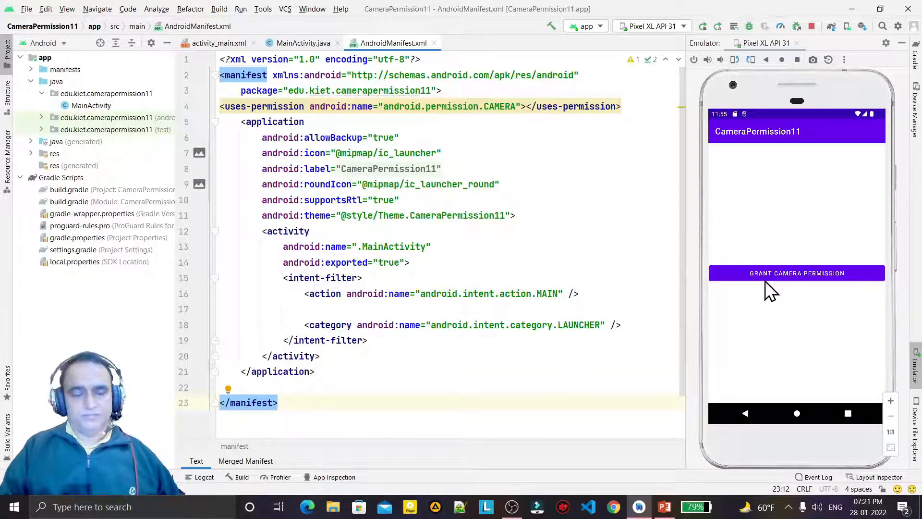
pyautogui.moveTo(532, 220)
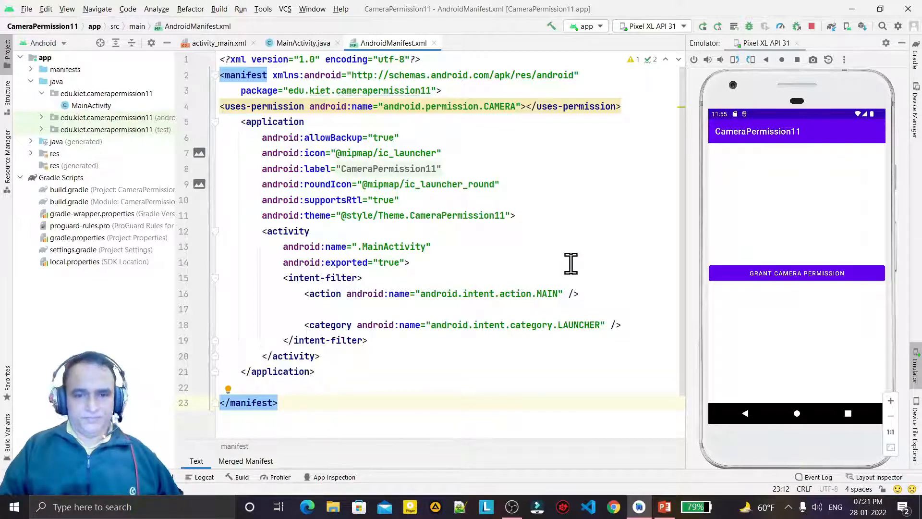
# Step: Check the CAMERA uses-permission in AndroidManifest.xml, then switch to activity_main.xml
pyautogui.click(514, 215)
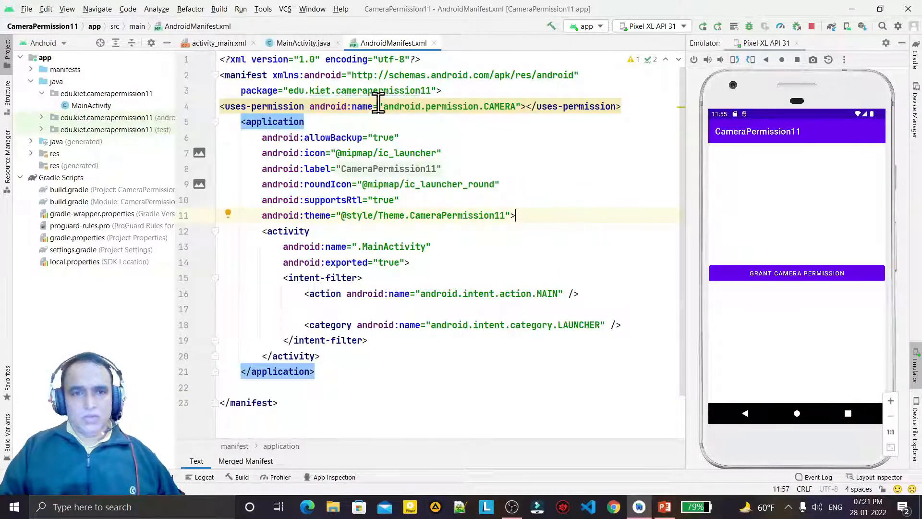
pyautogui.click(218, 42)
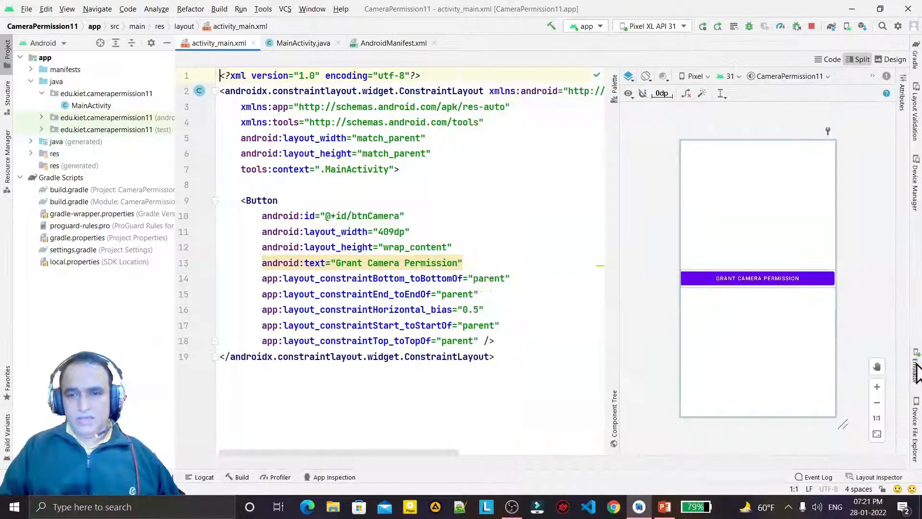
# Step: Leave the layout for MainActivity.java and place the caret inside onCreate
pyautogui.click(757, 278)
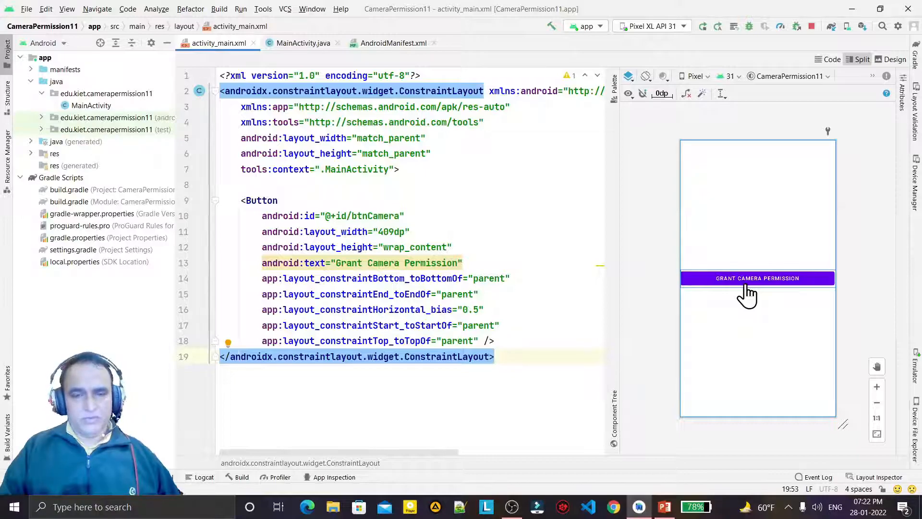
pyautogui.moveTo(303, 42)
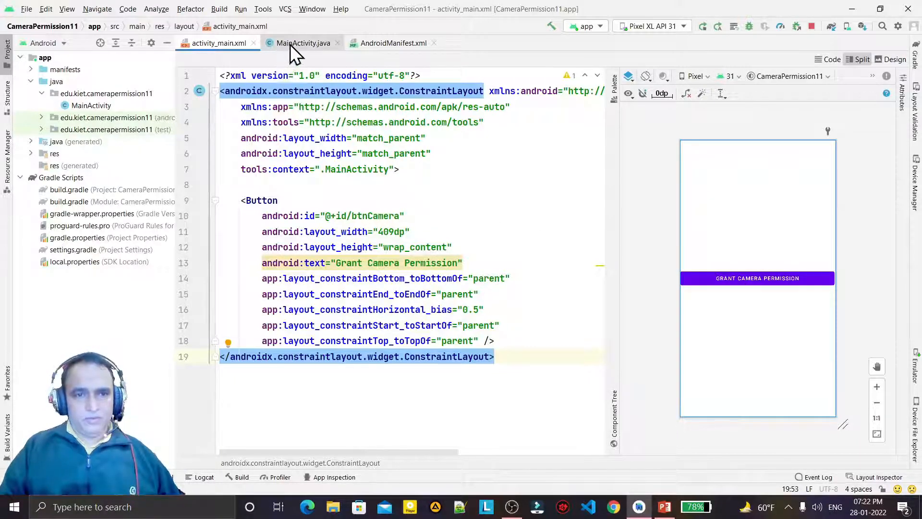
pyautogui.click(303, 43)
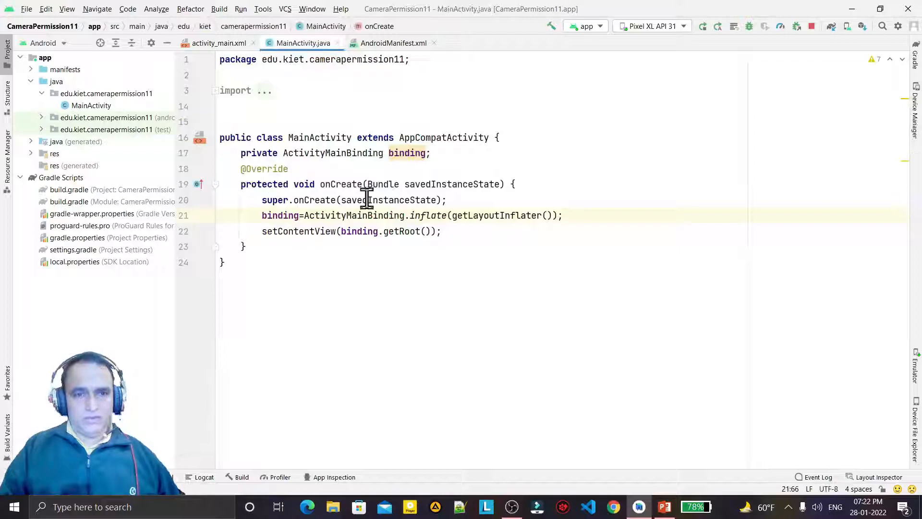
pyautogui.click(430, 153)
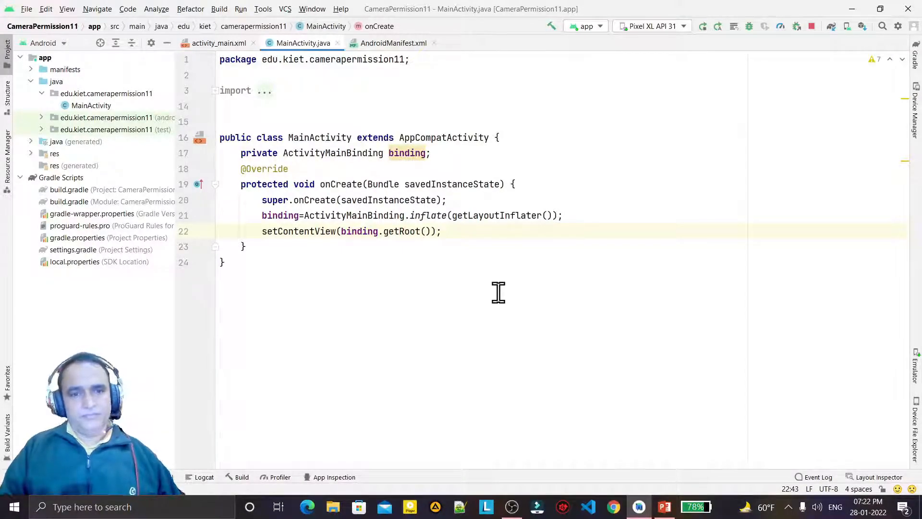
pyautogui.moveTo(466, 231)
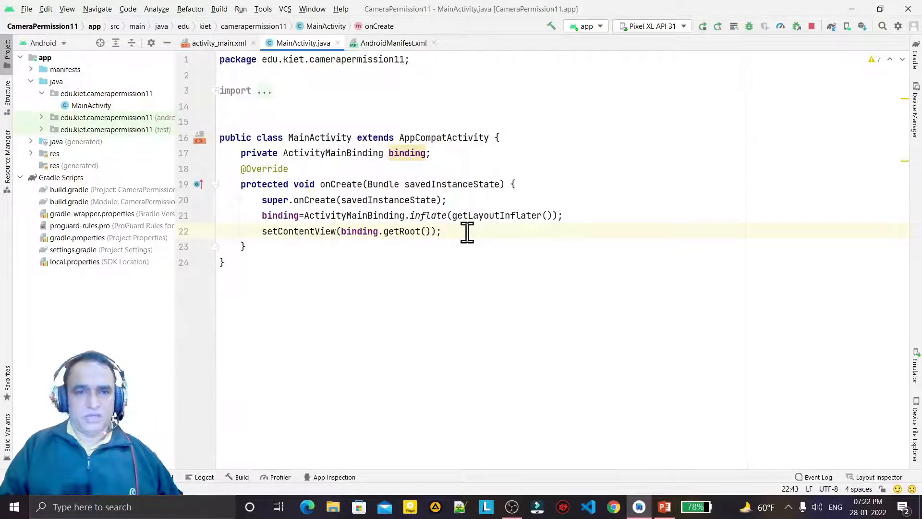
pyautogui.moveTo(62, 218)
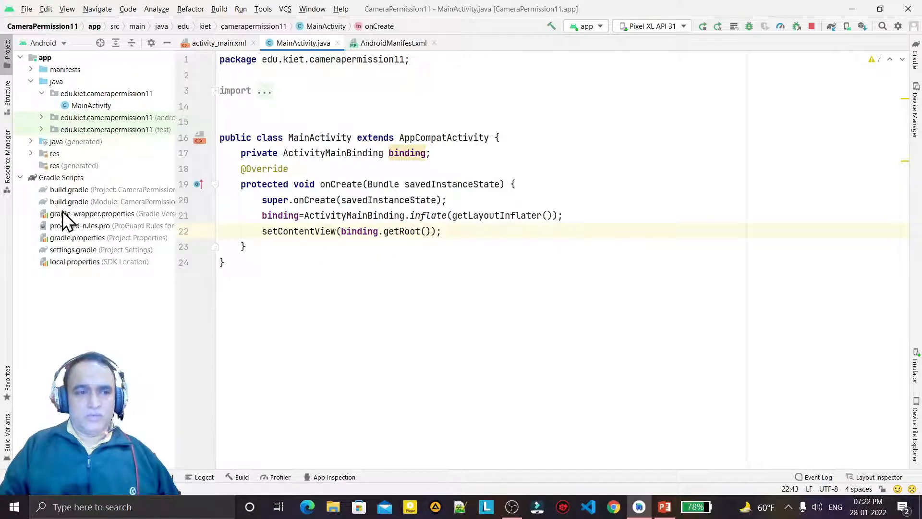
pyautogui.click(69, 202)
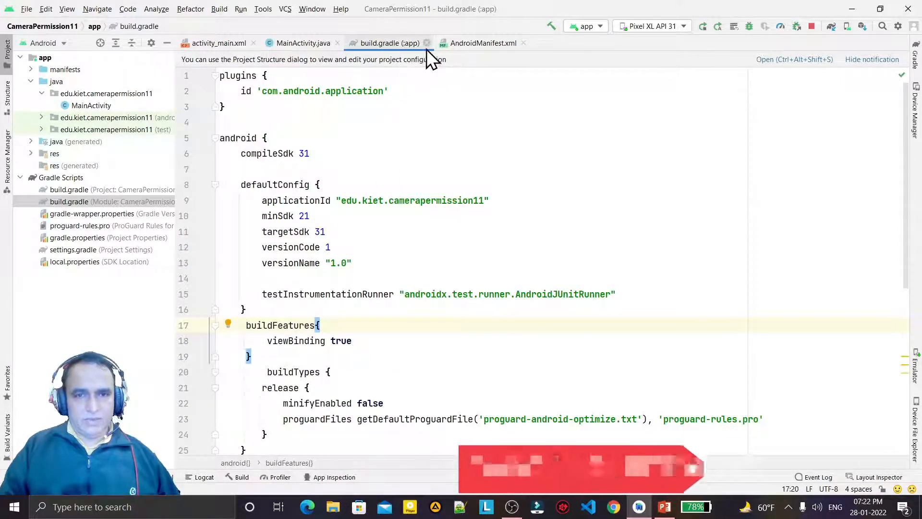
pyautogui.moveTo(426, 52)
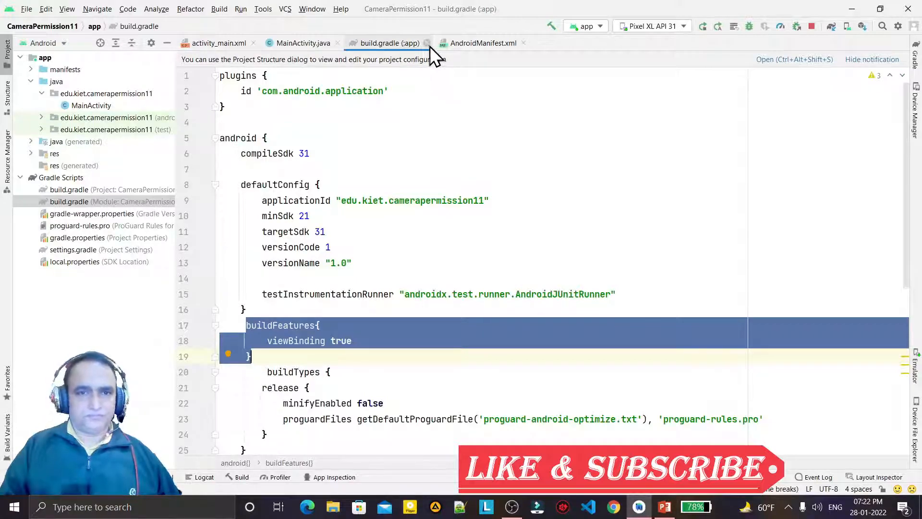
pyautogui.click(301, 43)
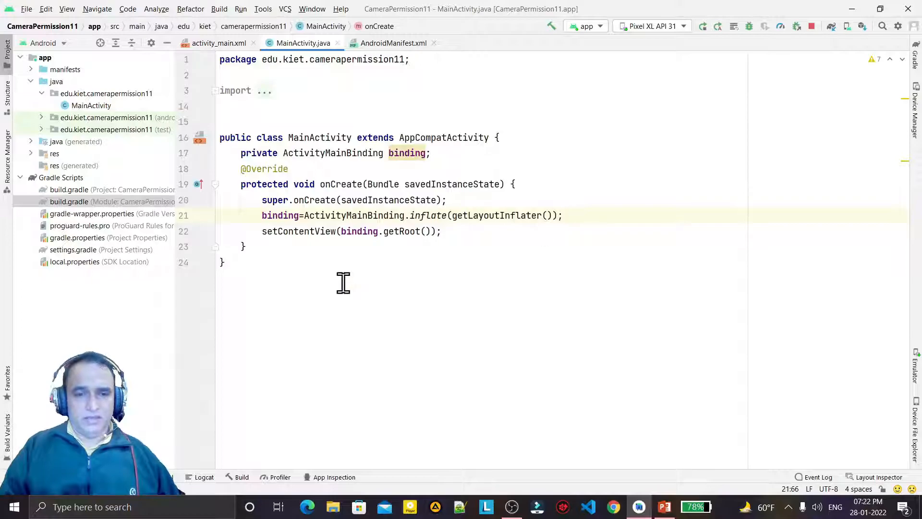
# Step: After setContentView, add binding.btnCamera.setOnClickListener(new View.OnClickListener()) via code completion
pyautogui.doubleClick(359, 231)
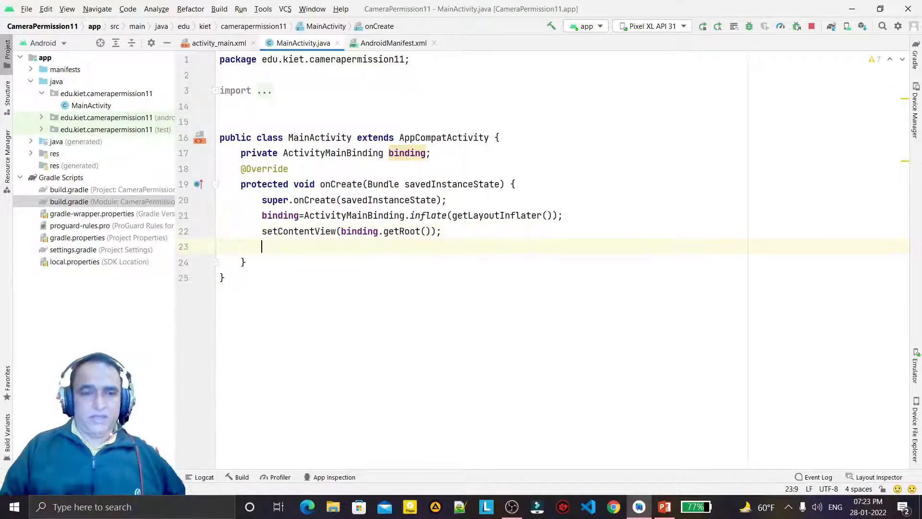
pyautogui.write('binding.b')
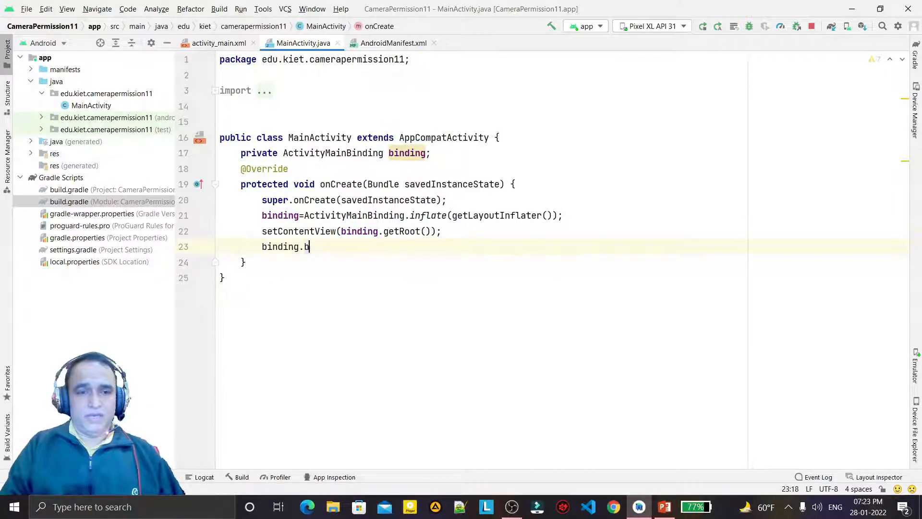
pyautogui.write('tnCamera.')
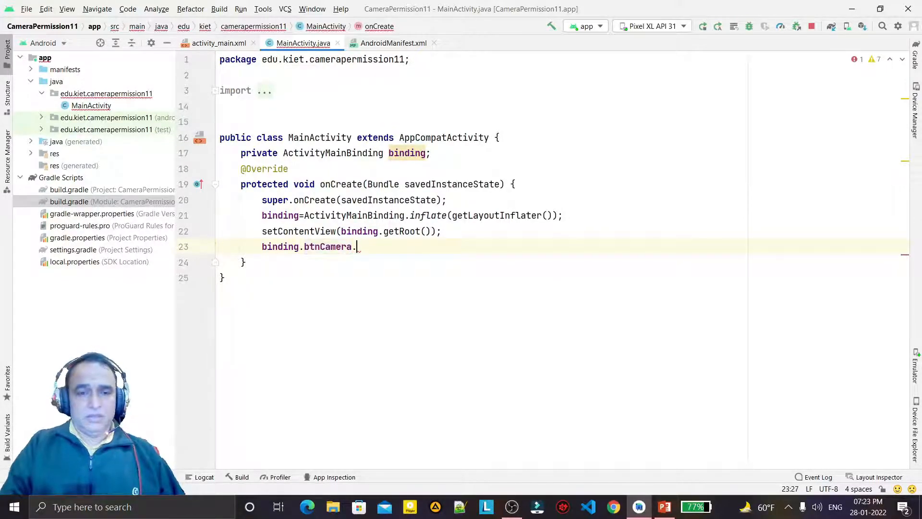
pyautogui.write('set')
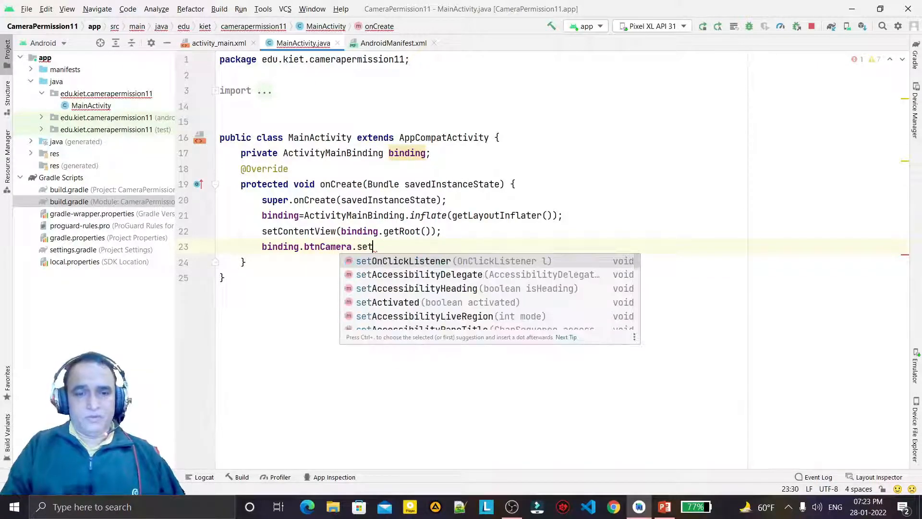
pyautogui.click(404, 260)
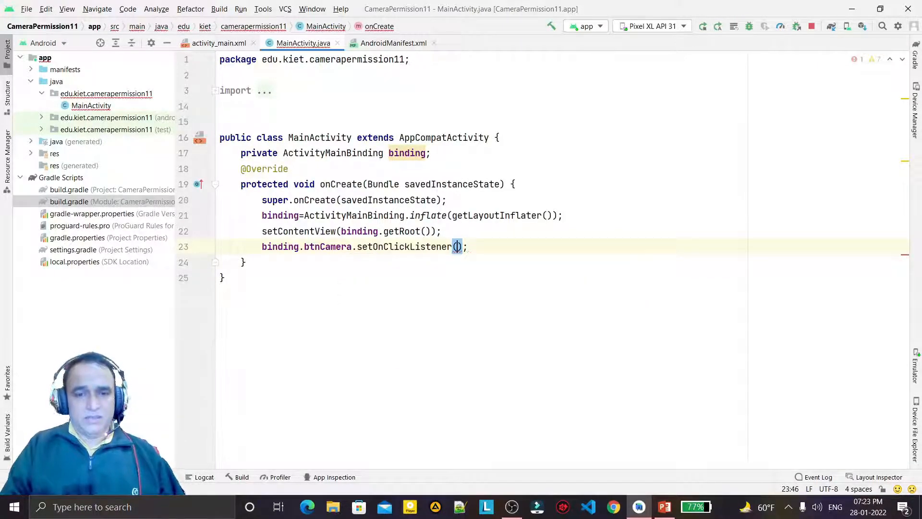
pyautogui.write('new ON')
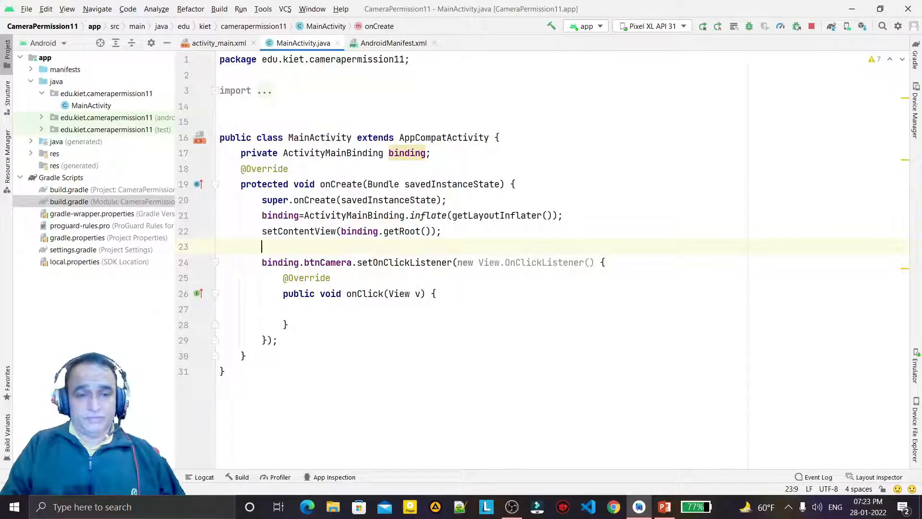
# Step: Declare ActivityResultLauncher<String> cameraPermission using registerForActivityResult, RequestPermission and an ActivityResultCallback
pyautogui.write('ActivityResultLauncher')
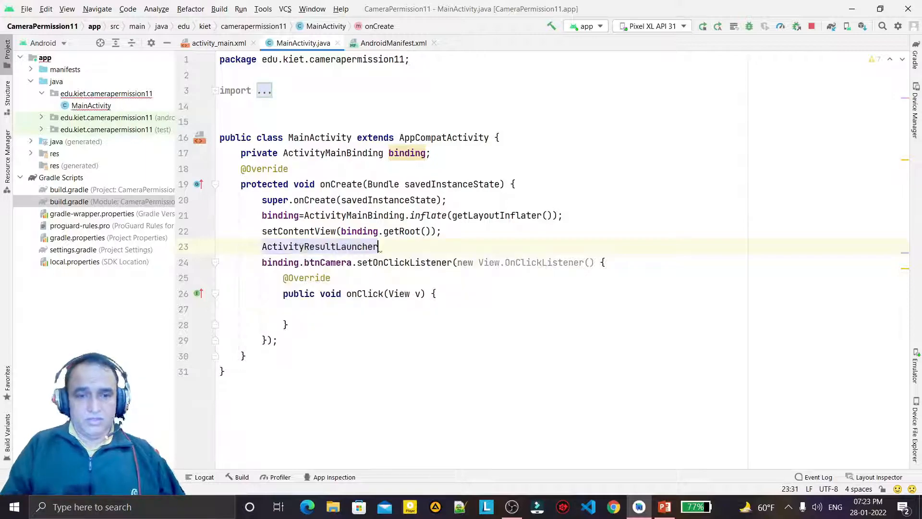
pyautogui.write('<String>')
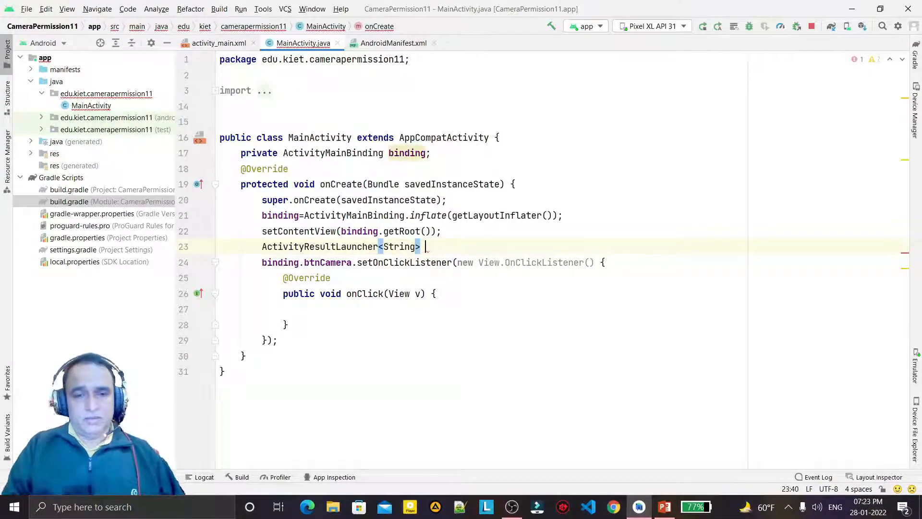
pyautogui.write('cameraPermission')
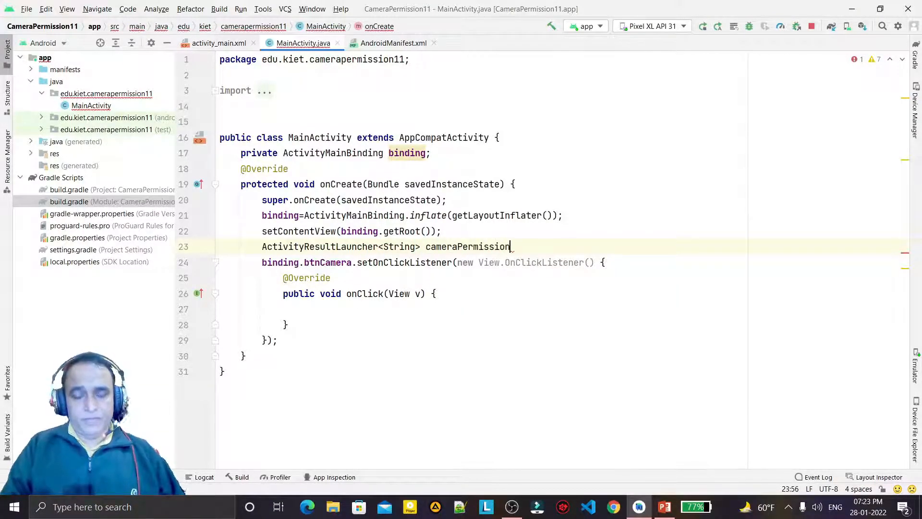
pyautogui.write('=g')
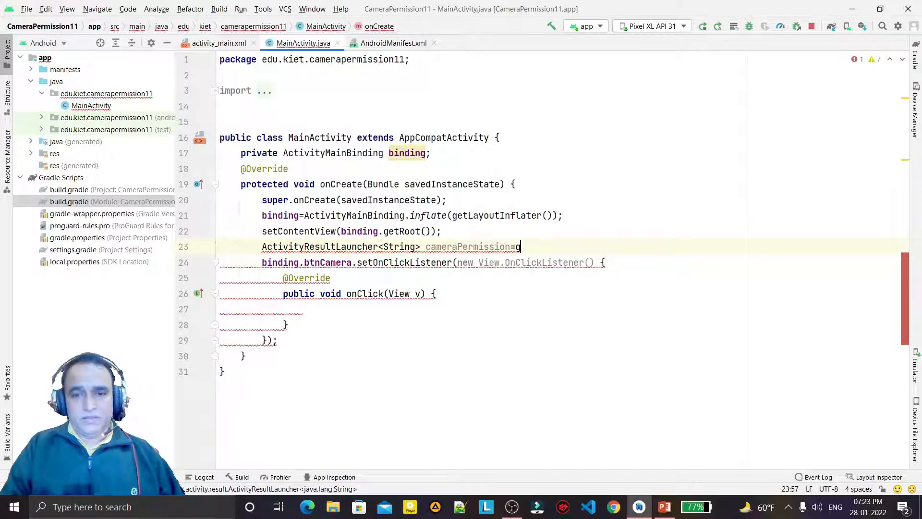
pyautogui.write('isterForActivityResult(n')
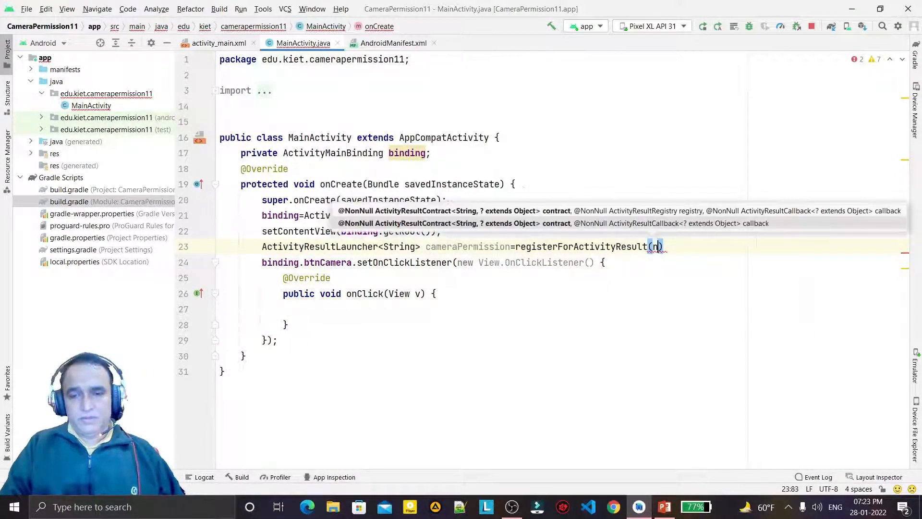
pyautogui.write('new')
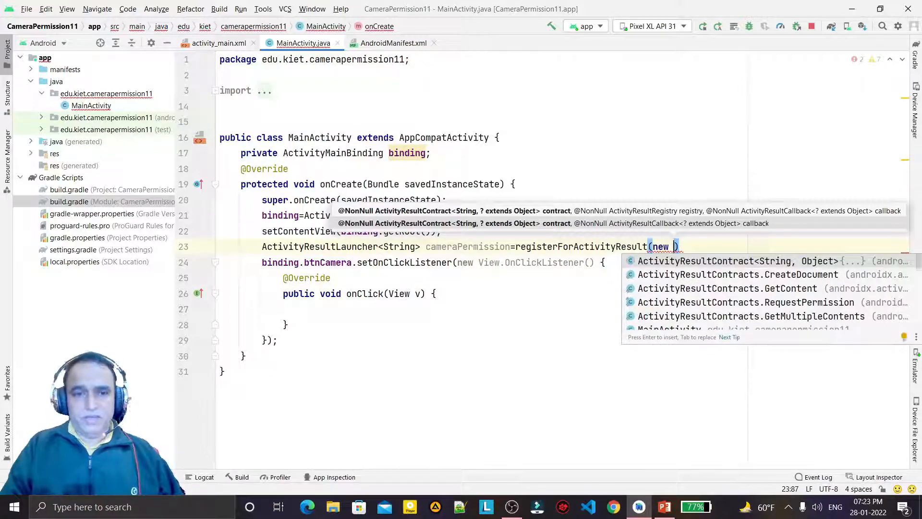
pyautogui.write('A')
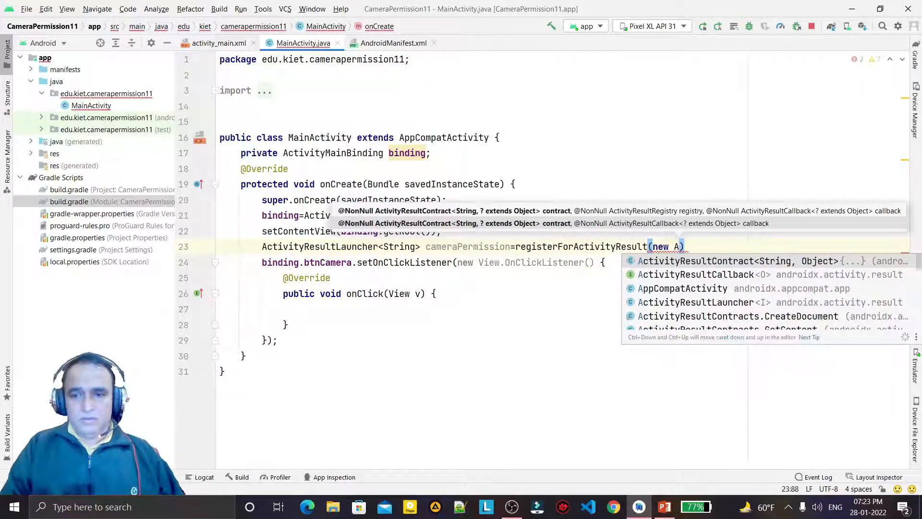
pyautogui.write('ctiv')
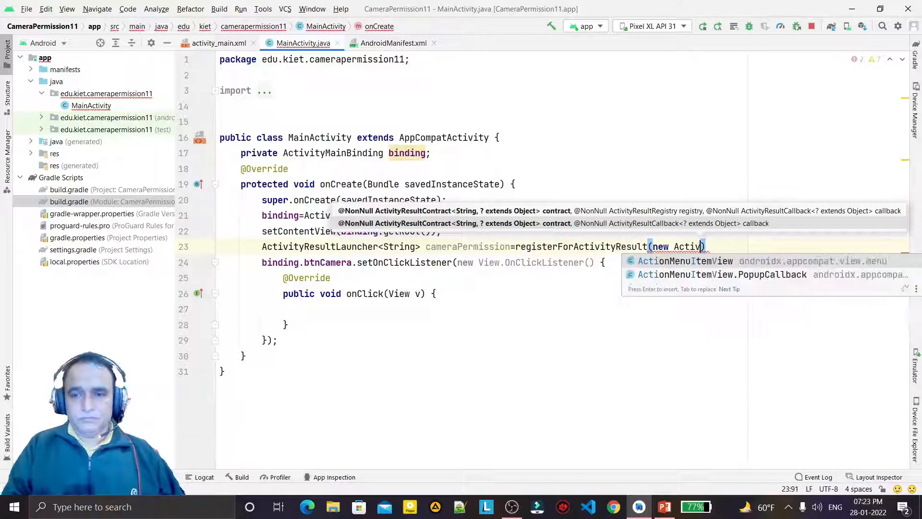
pyautogui.write('ty')
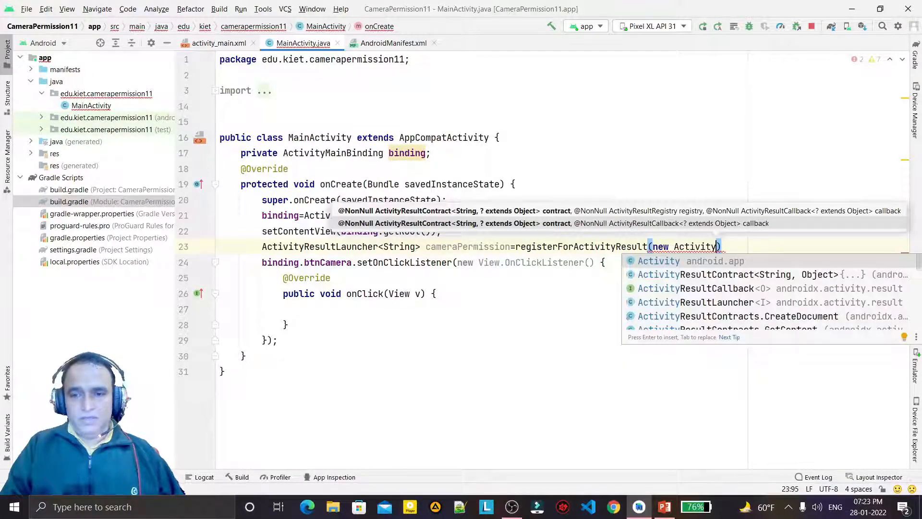
pyautogui.write('Re')
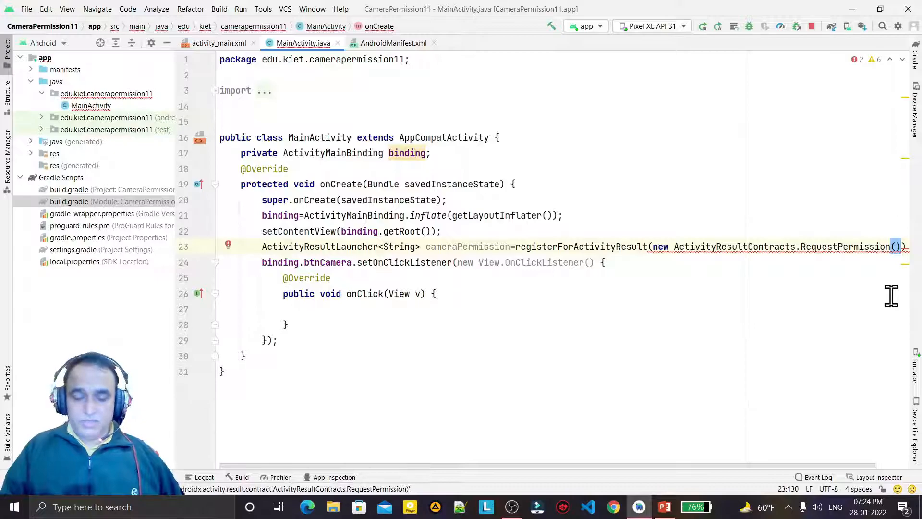
pyautogui.write(',n')
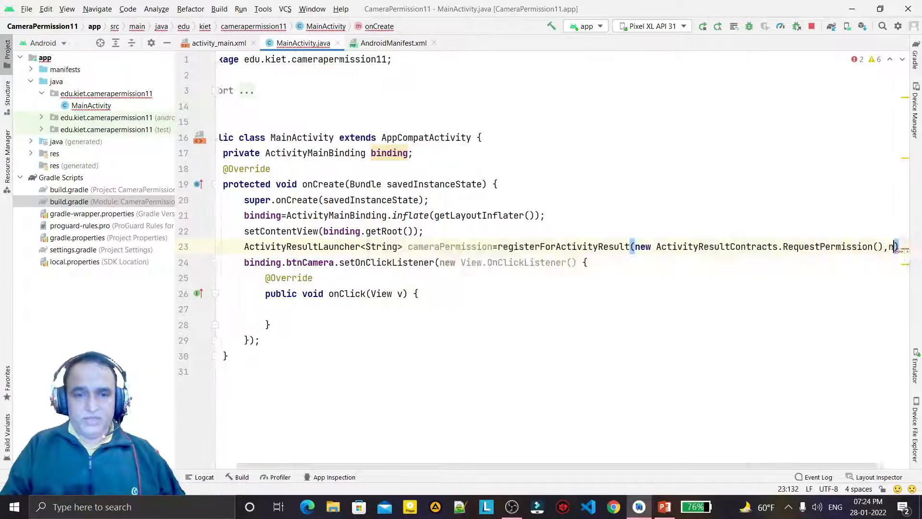
pyautogui.write('new')
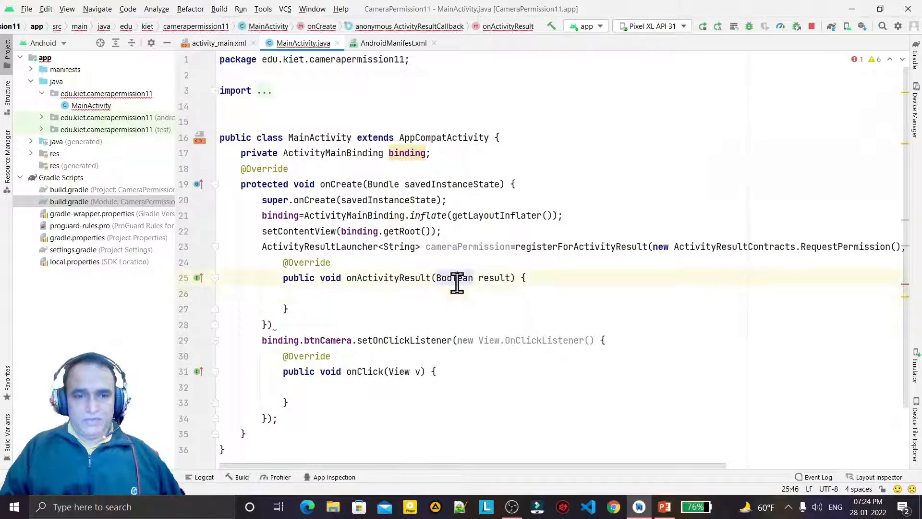
# Step: In onActivityResult, add if (result) showing a short "Camera Permission Granted" toast
pyautogui.click(276, 324)
pyautogui.write(';')
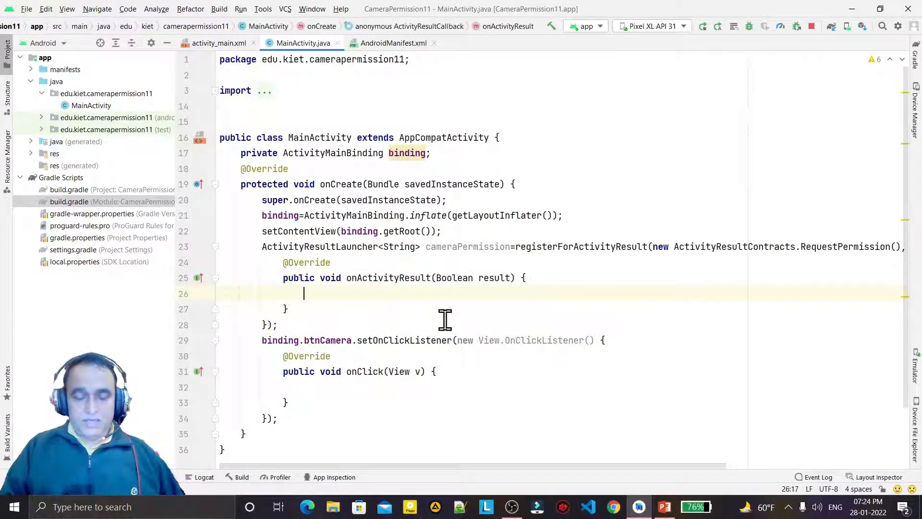
pyautogui.write('if resu')
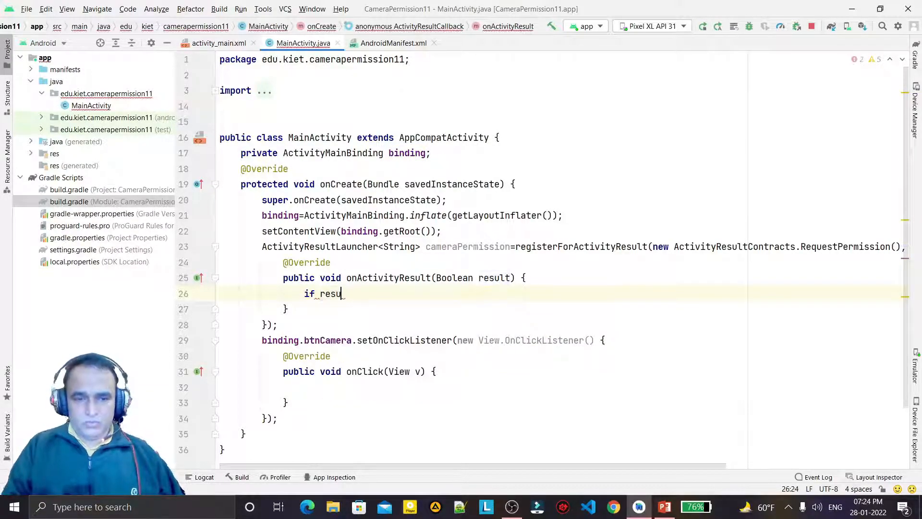
pyautogui.write('(re')
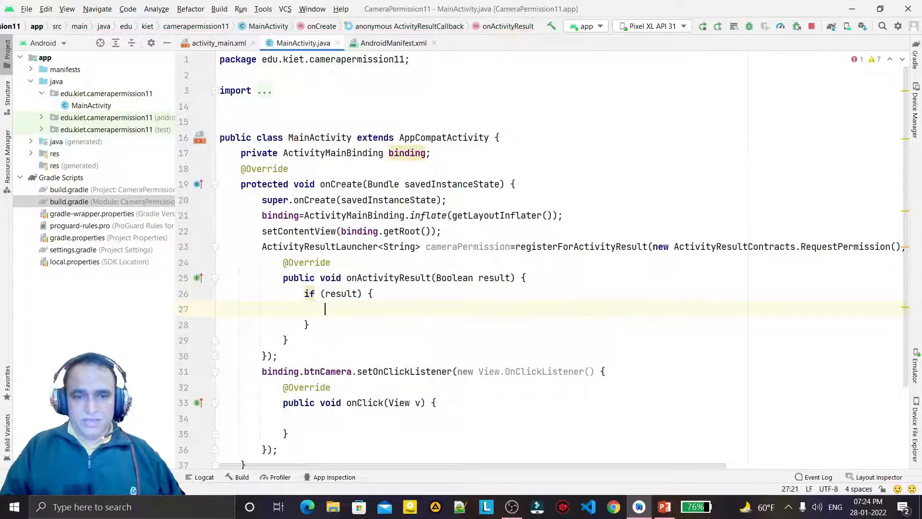
pyautogui.write('to')
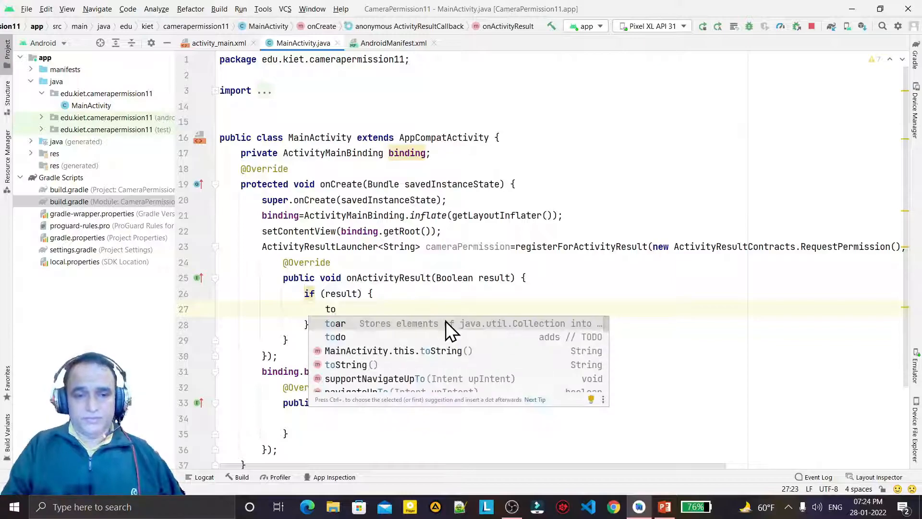
pyautogui.write('Toast.makeTextg')
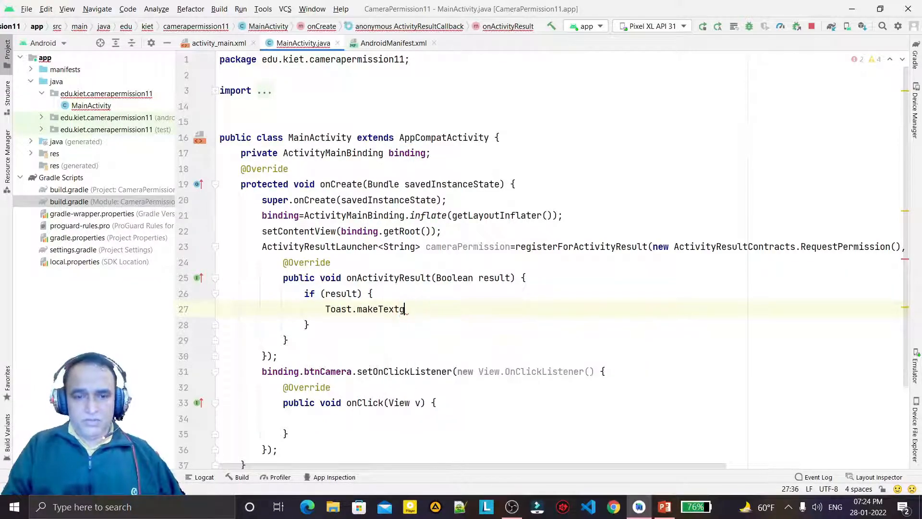
pyautogui.write('(get')
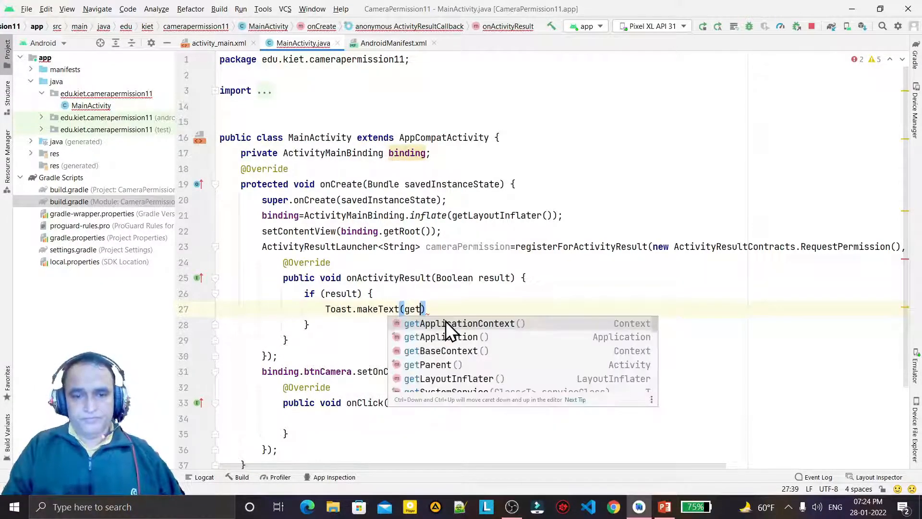
pyautogui.click(460, 323)
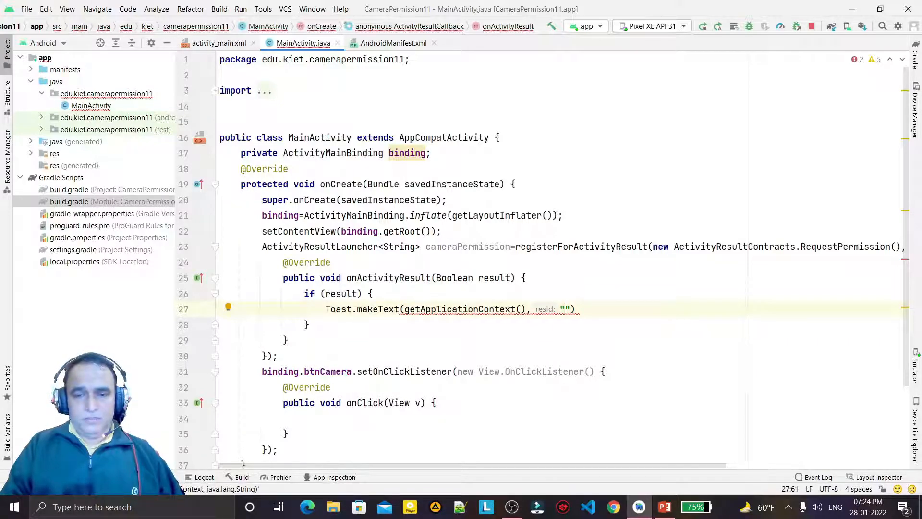
pyautogui.write('Camera Permission Cr')
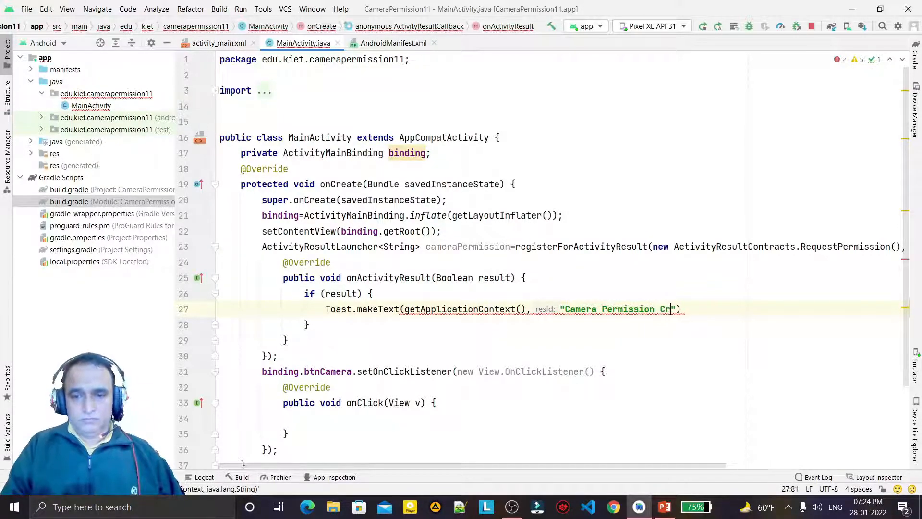
pyautogui.write('anted')
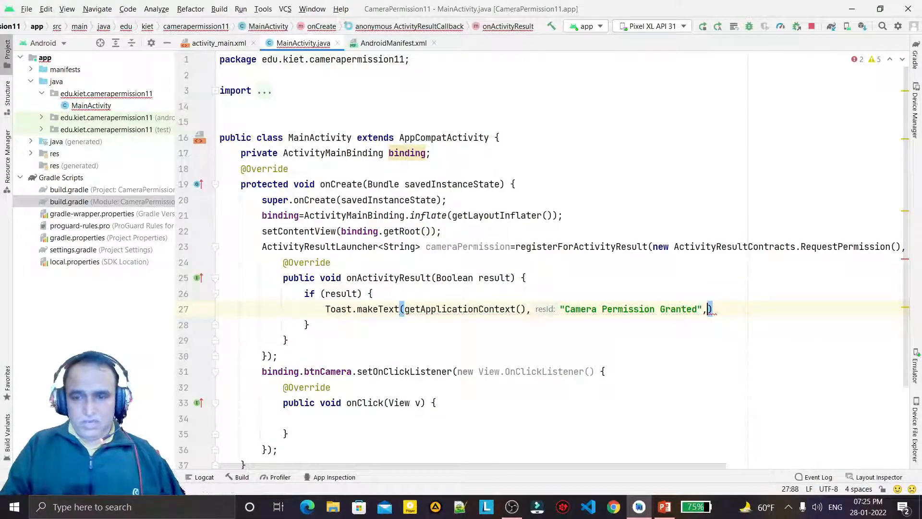
pyautogui.write('Toast')
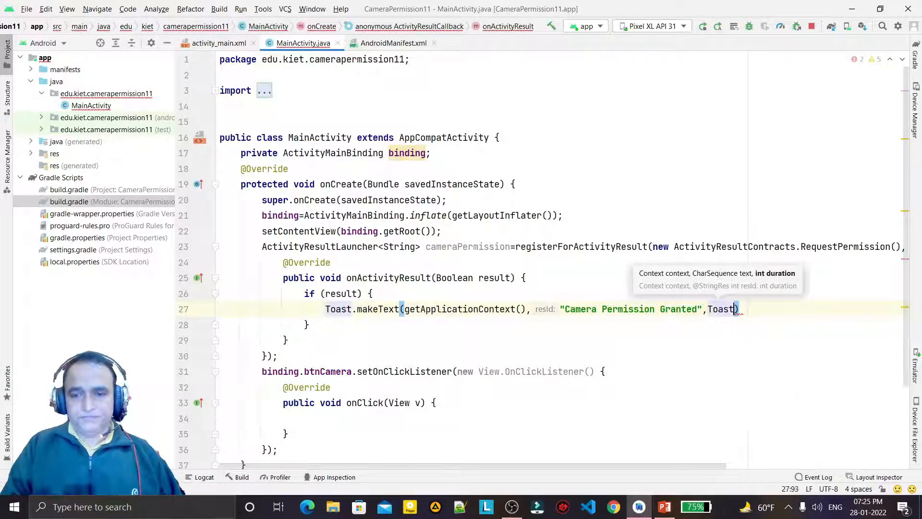
pyautogui.write('.LENGTH_SHORT')
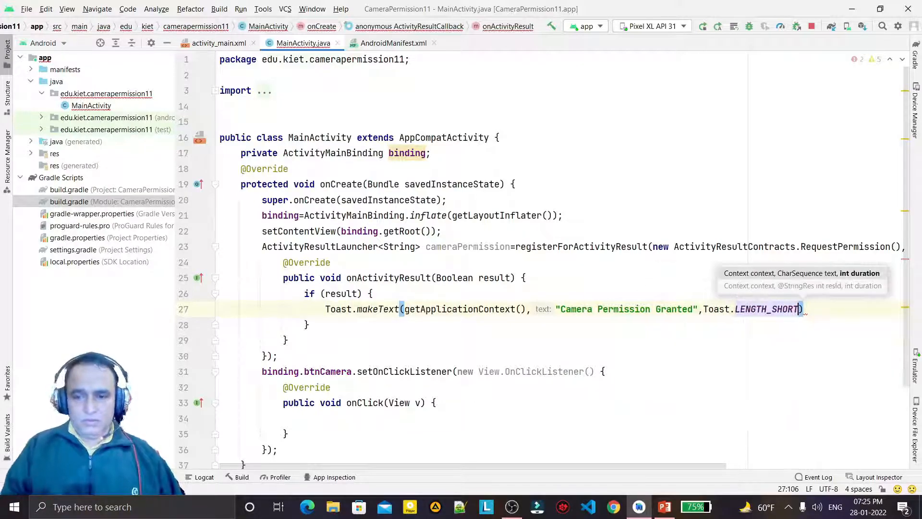
pyautogui.write('.show();')
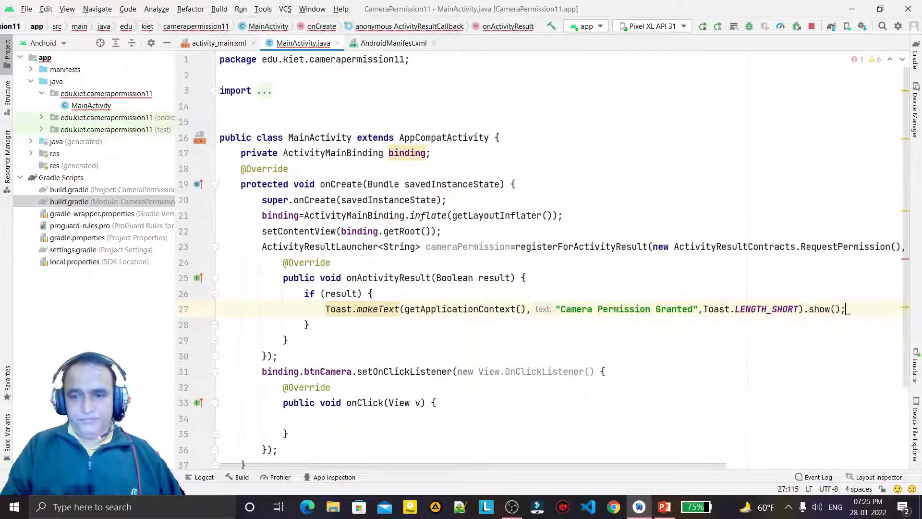
# Step: Add an else branch with a "Camera Permission not Granted" toast
pyautogui.doubleClick(365, 309)
pyautogui.write(' else')
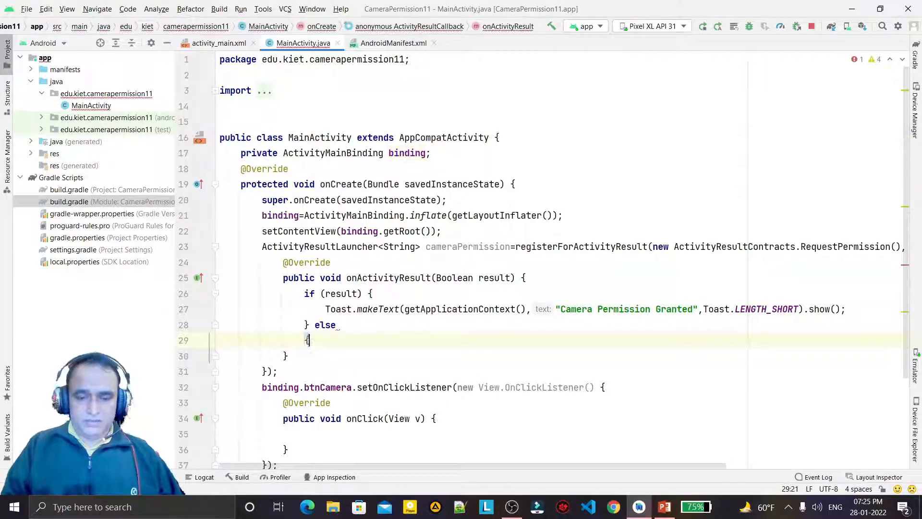
pyautogui.press('enter')
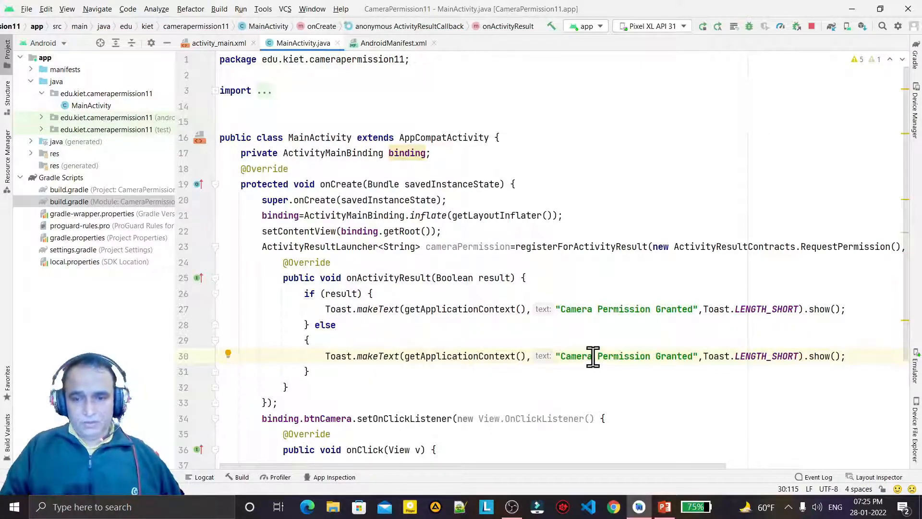
pyautogui.moveTo(658, 356)
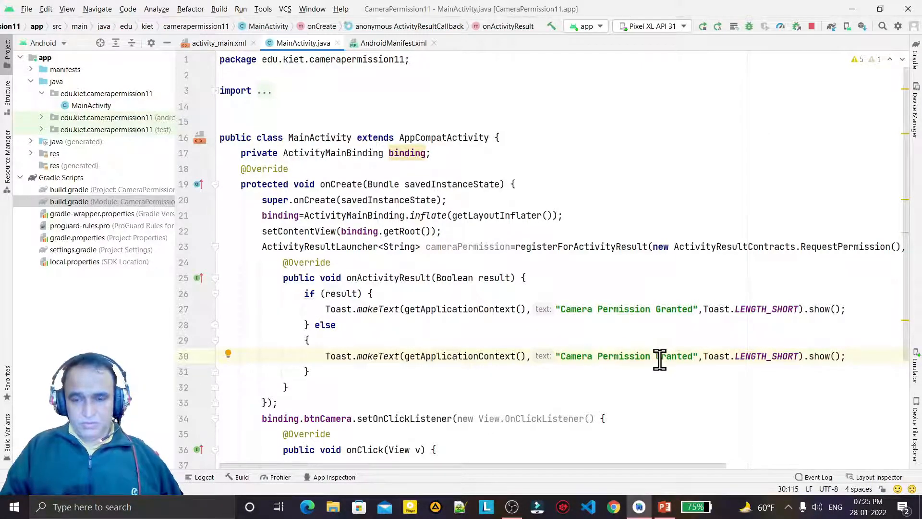
pyautogui.write('not')
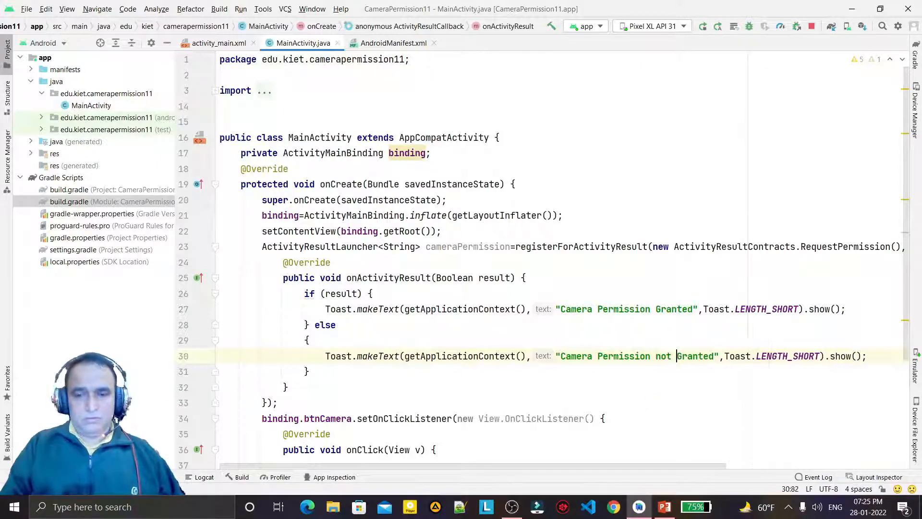
pyautogui.click(288, 388)
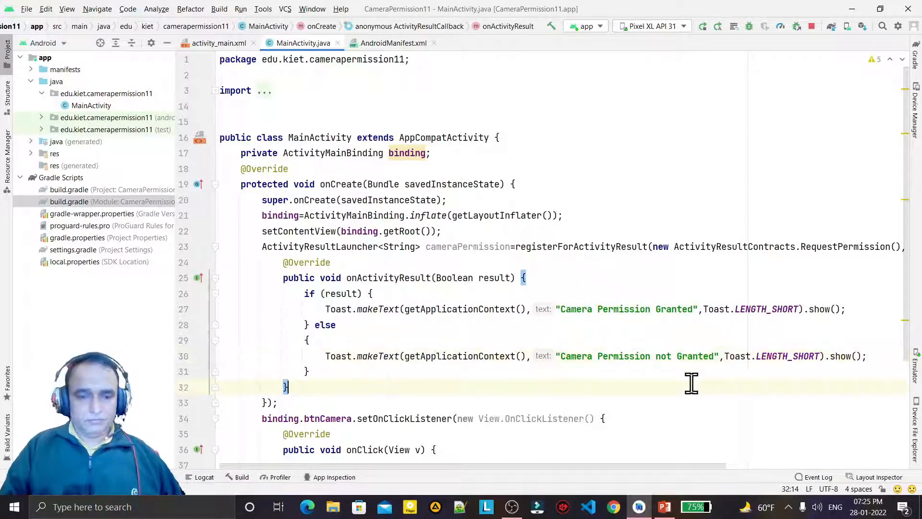
pyautogui.moveTo(908, 277)
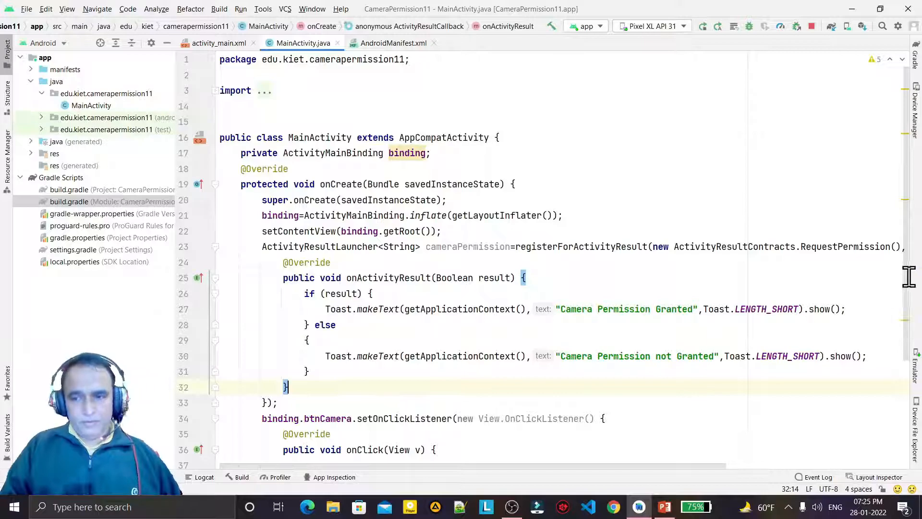
# Step: Inside onClick, write cameraPermission.launch(Manifest.permission.CAMERA);
pyautogui.scroll(-3)
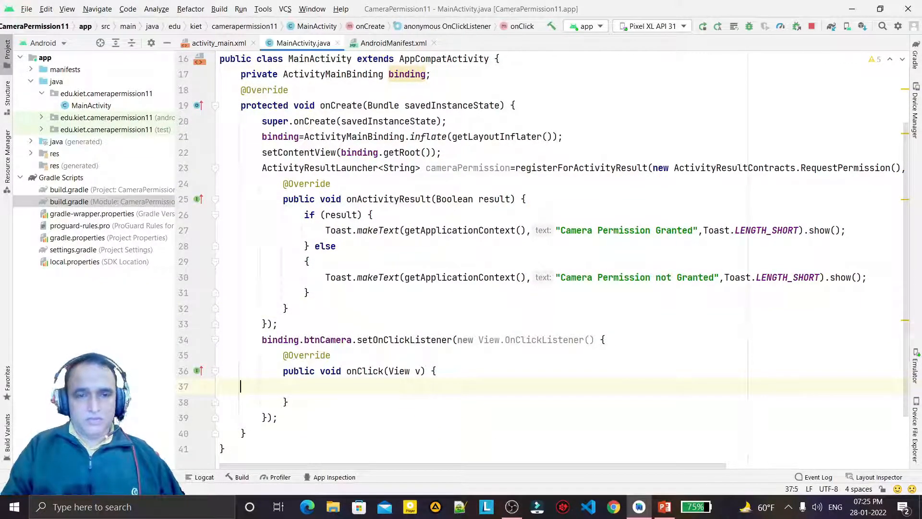
pyautogui.write('ca')
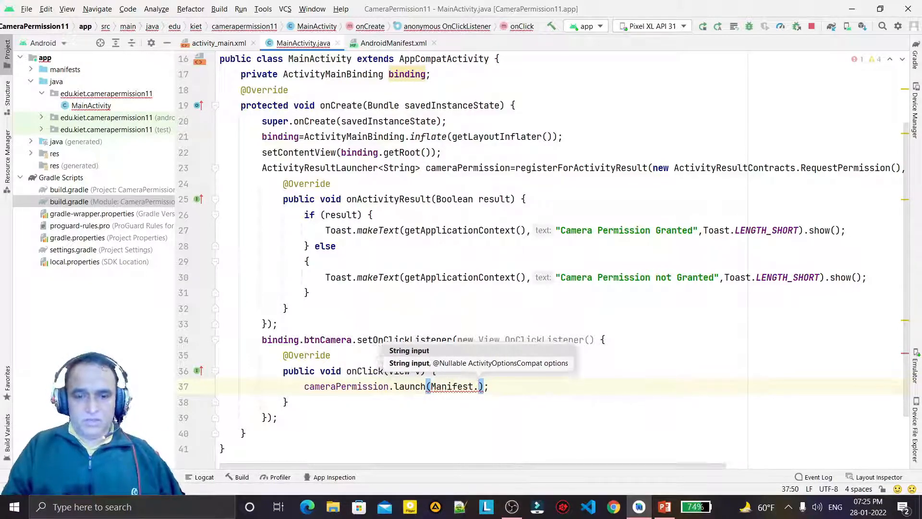
pyautogui.write('permission.CAMERA')
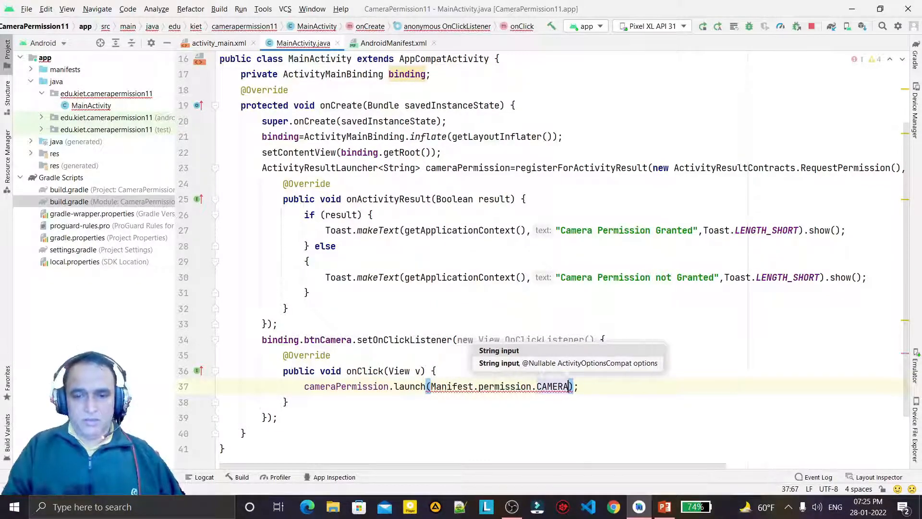
pyautogui.click(286, 401)
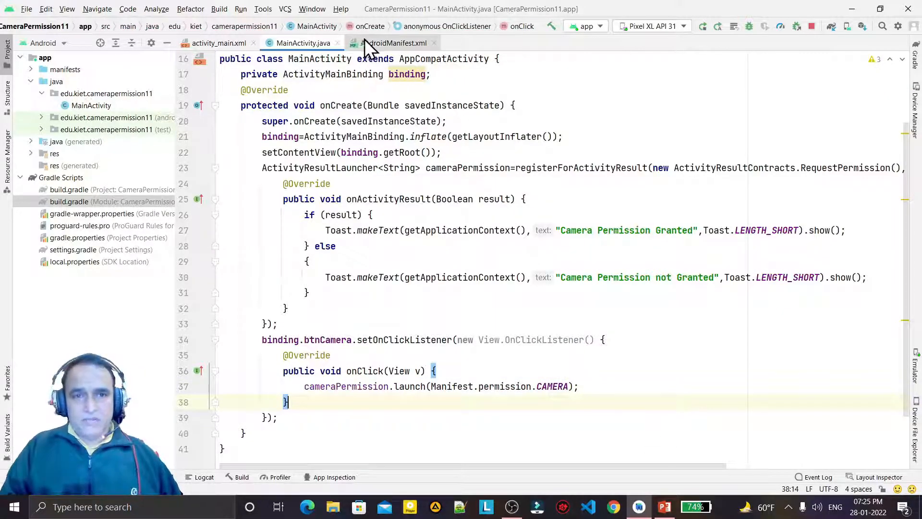
# Step: Check the manifest, then review MainActivity's launcher, RequestPermission contract, both toasts and launch call
pyautogui.click(394, 43)
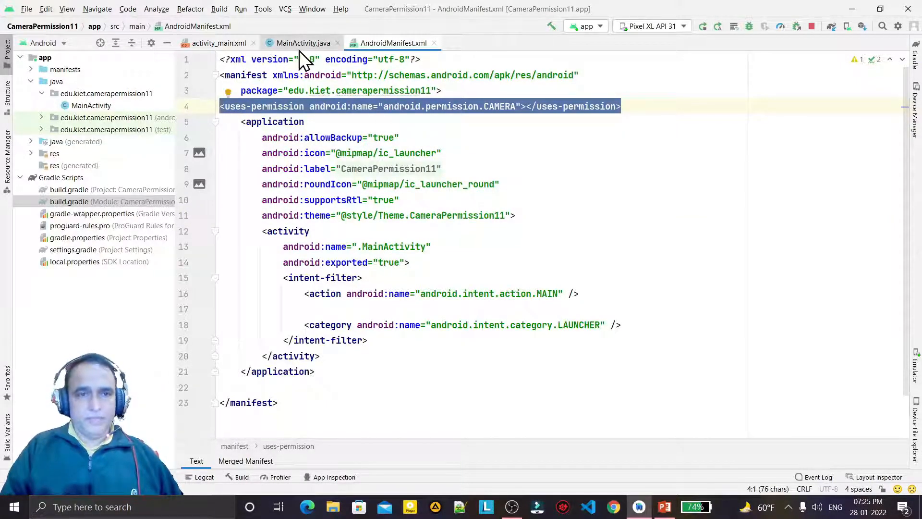
pyautogui.click(303, 43)
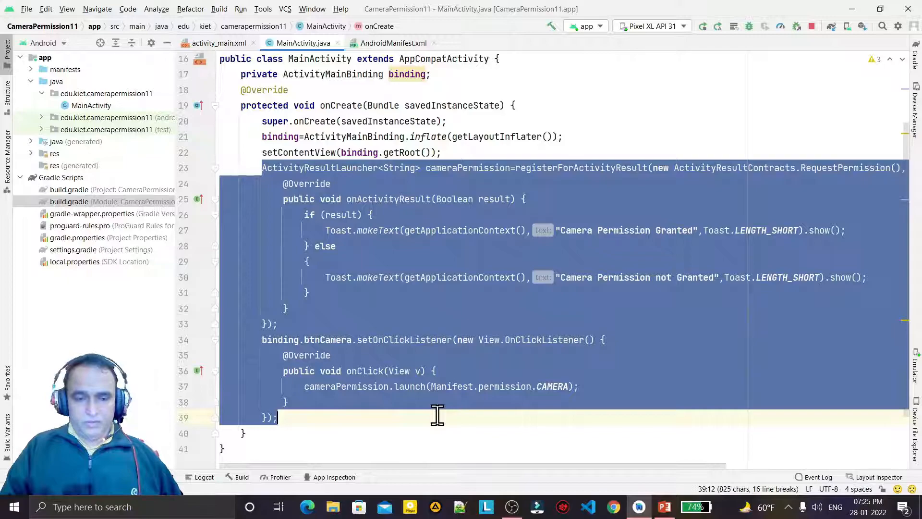
pyautogui.click(581, 386)
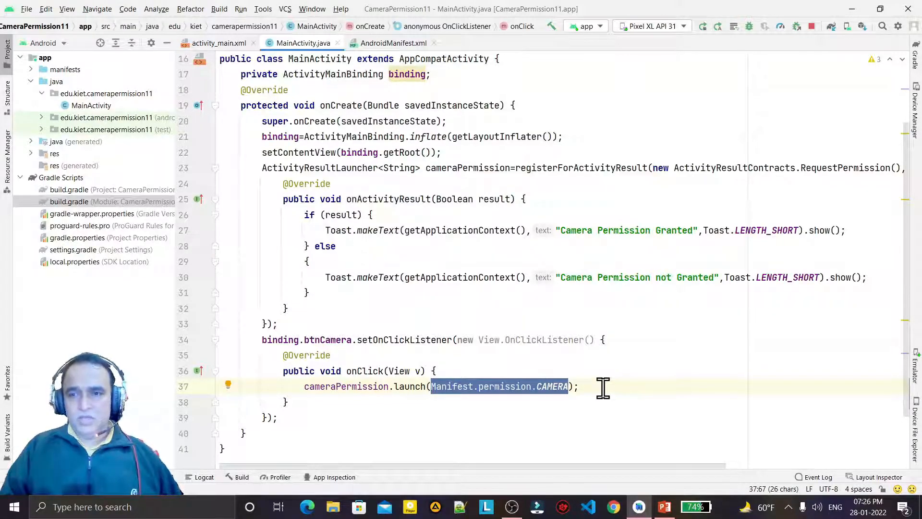
pyautogui.click(816, 167)
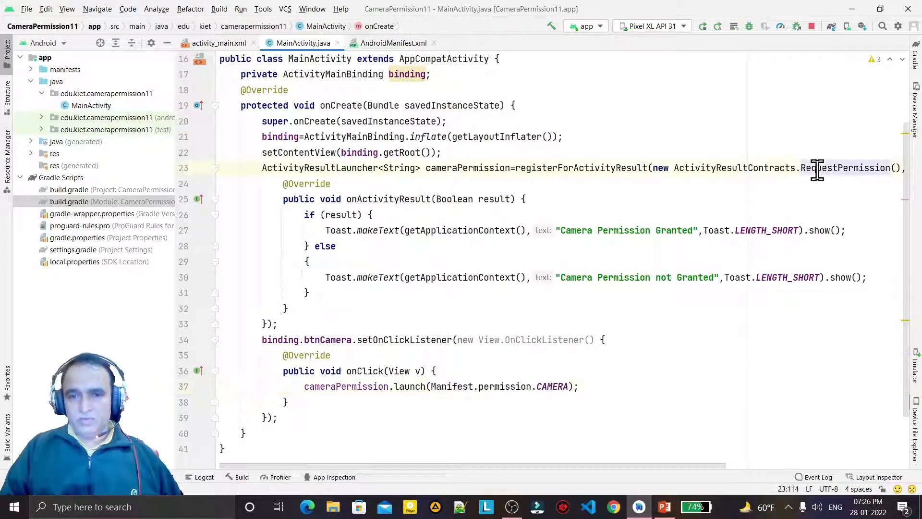
pyautogui.click(455, 198)
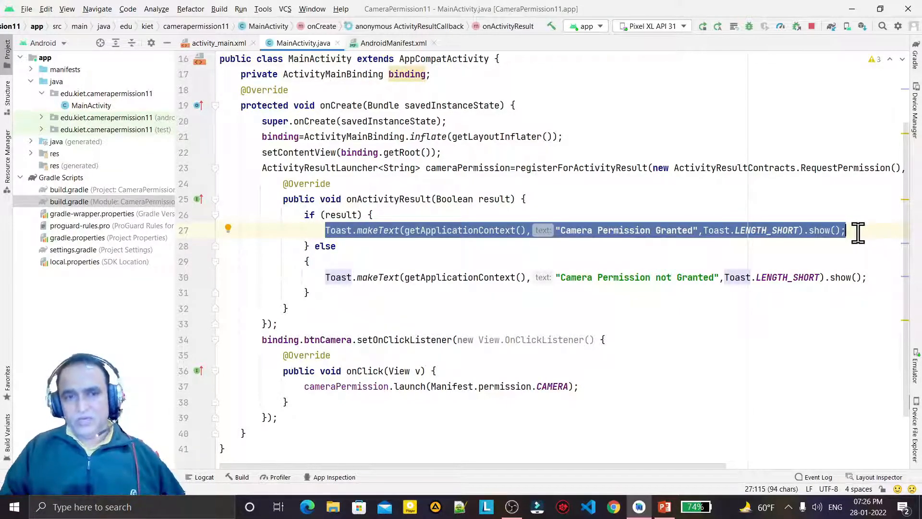
pyautogui.click(321, 230)
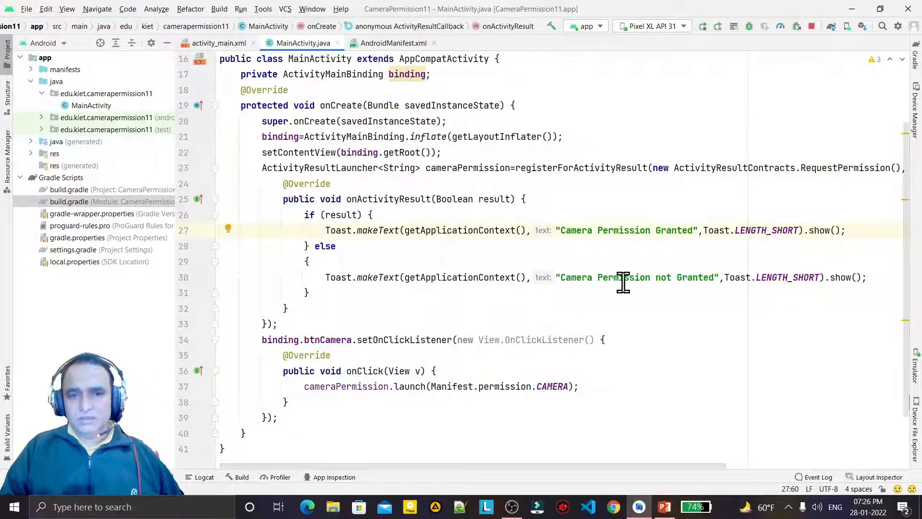
pyautogui.moveTo(646, 312)
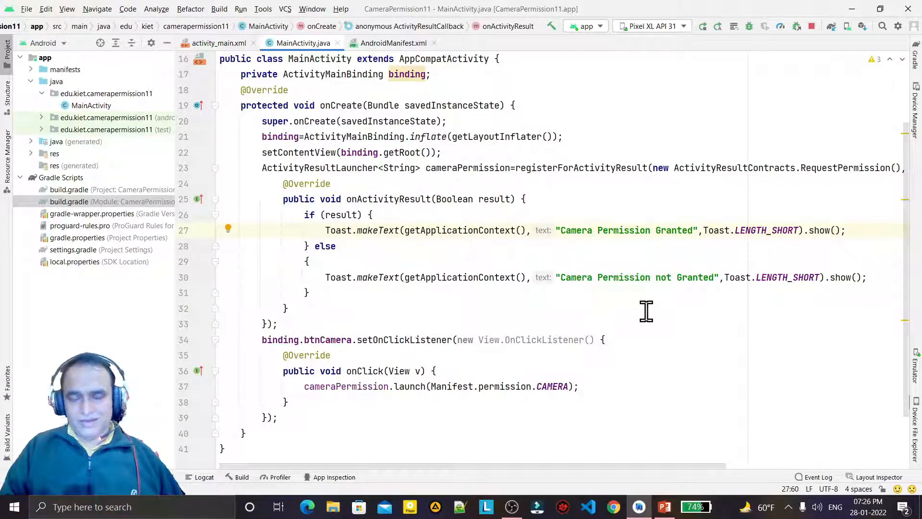
pyautogui.click(847, 230)
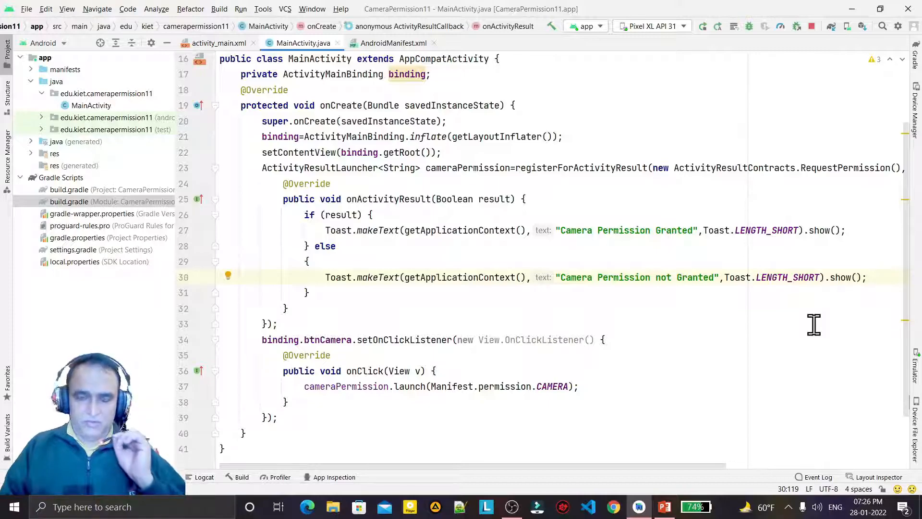
pyautogui.moveTo(678, 312)
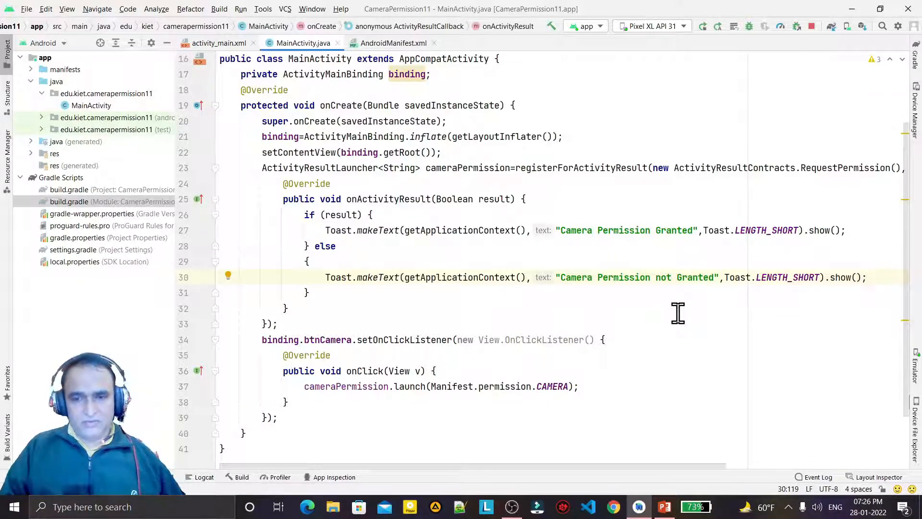
pyautogui.click(580, 386)
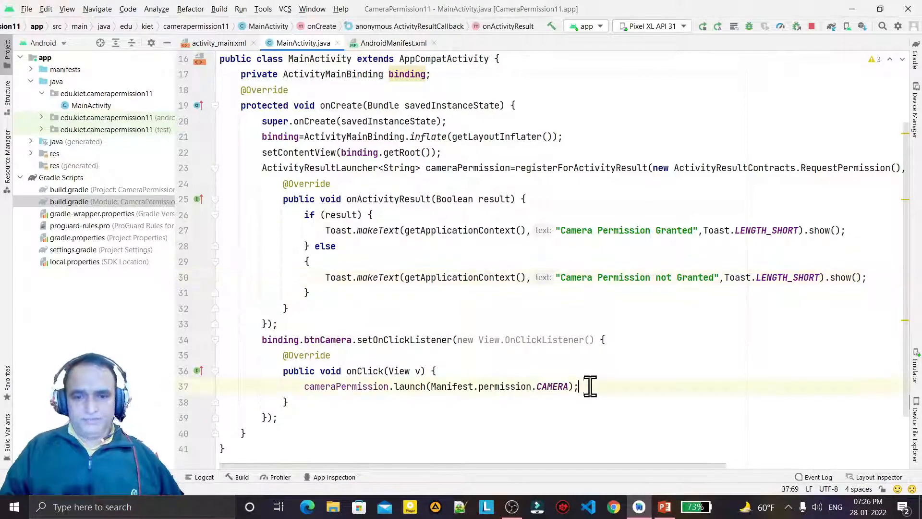
pyautogui.click(434, 370)
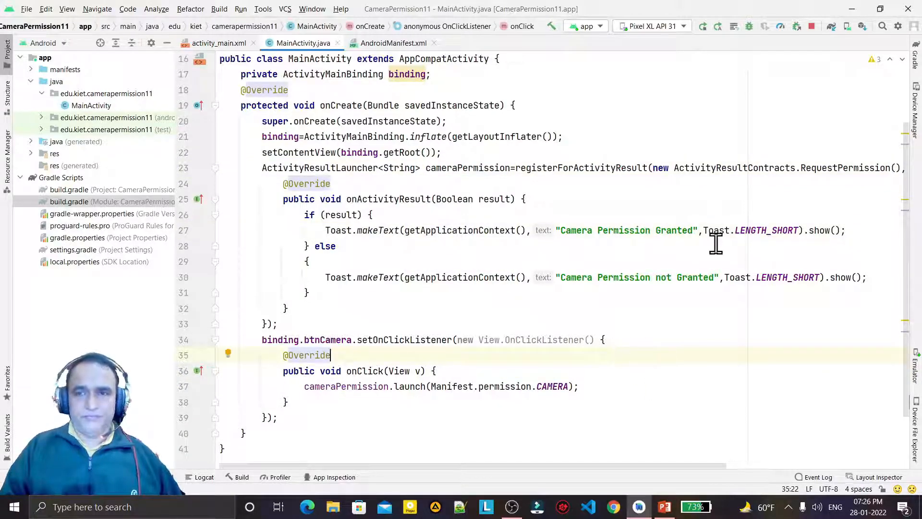
pyautogui.moveTo(712, 41)
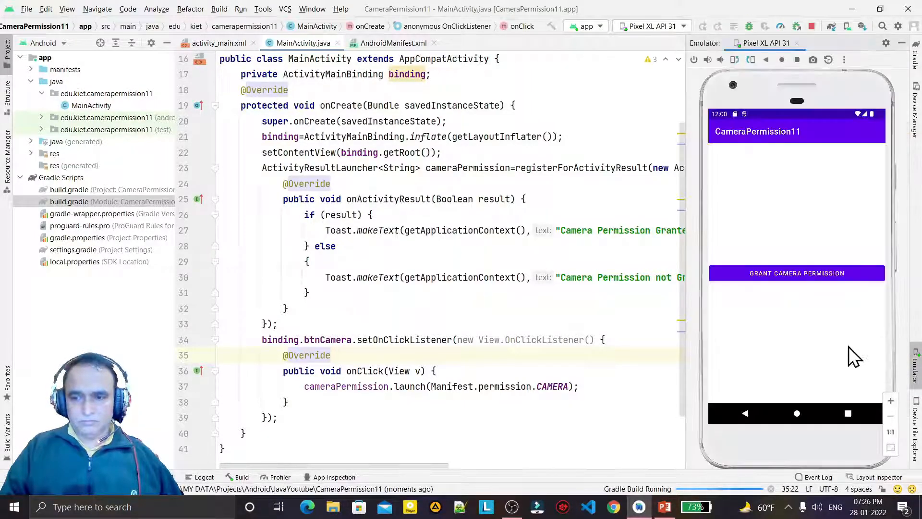
# Step: Run the app on the Pixel XL API 31 emulator and tap Grant Camera Permission
pyautogui.click(701, 26)
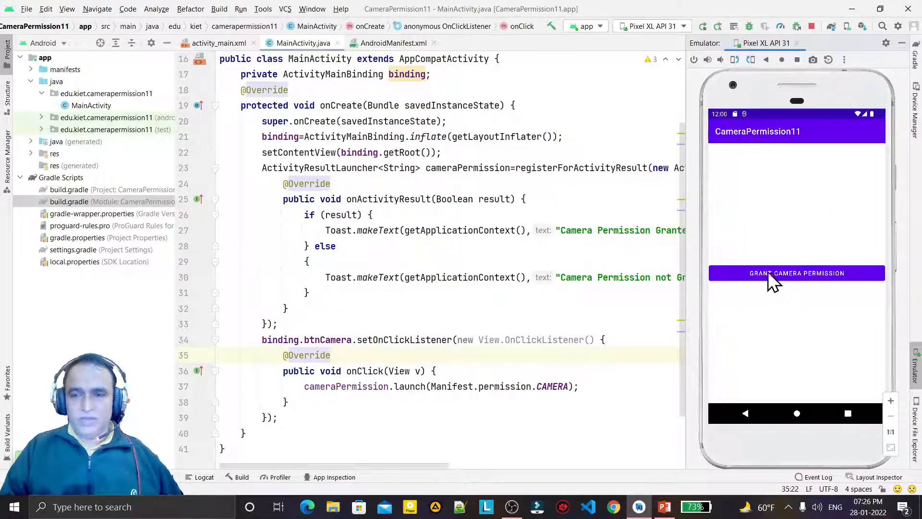
pyautogui.click(796, 273)
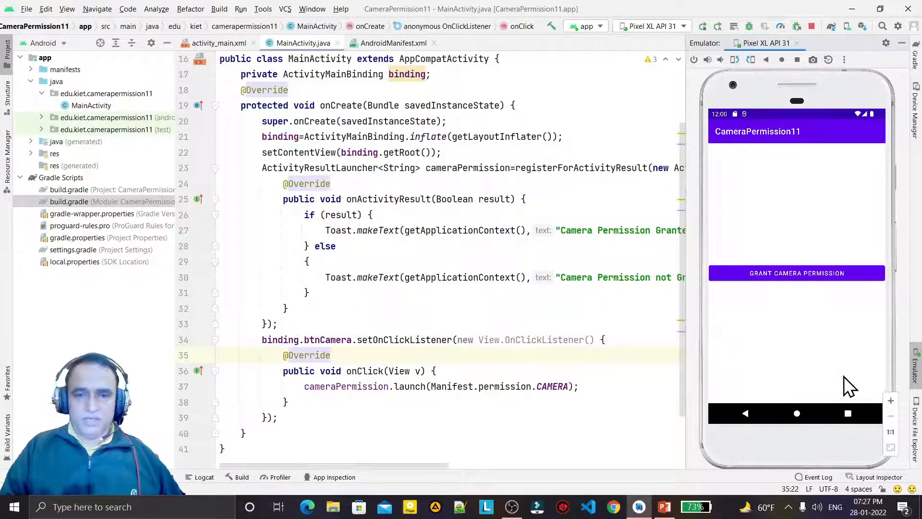
pyautogui.moveTo(712, 174)
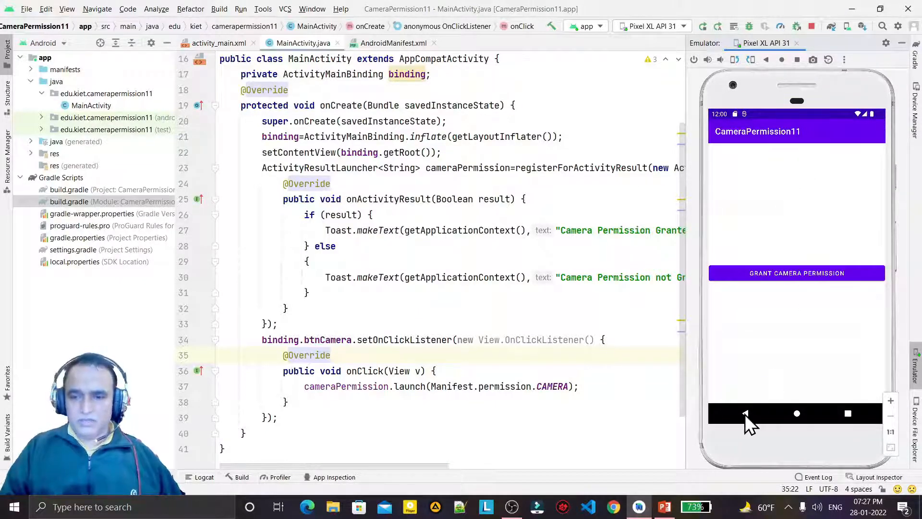
# Step: Leave the app and uninstall CameraPermission11 from the emulator, confirming the prompt
pyautogui.click(797, 413)
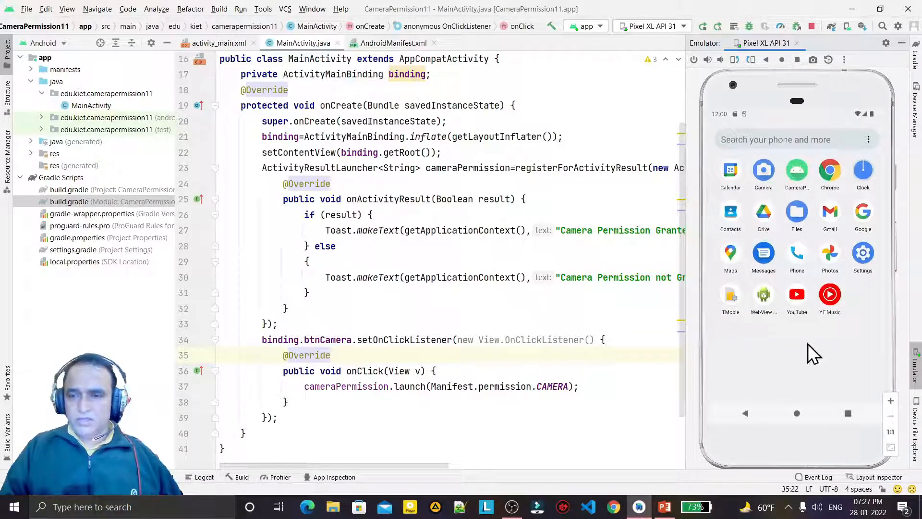
pyautogui.moveTo(797, 174)
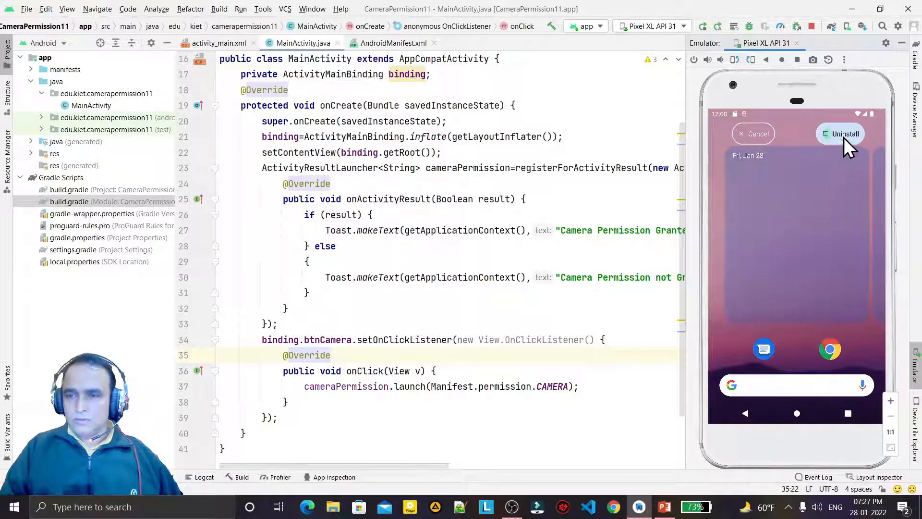
pyautogui.click(845, 134)
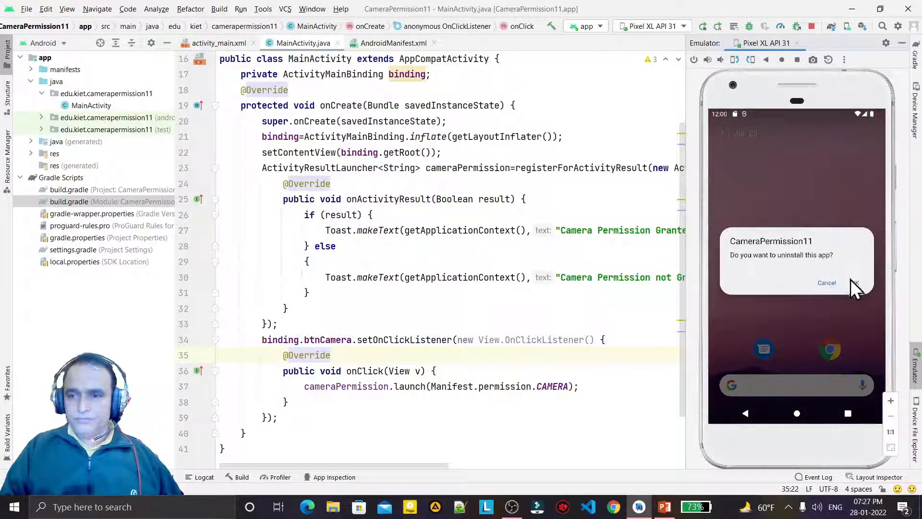
pyautogui.click(856, 283)
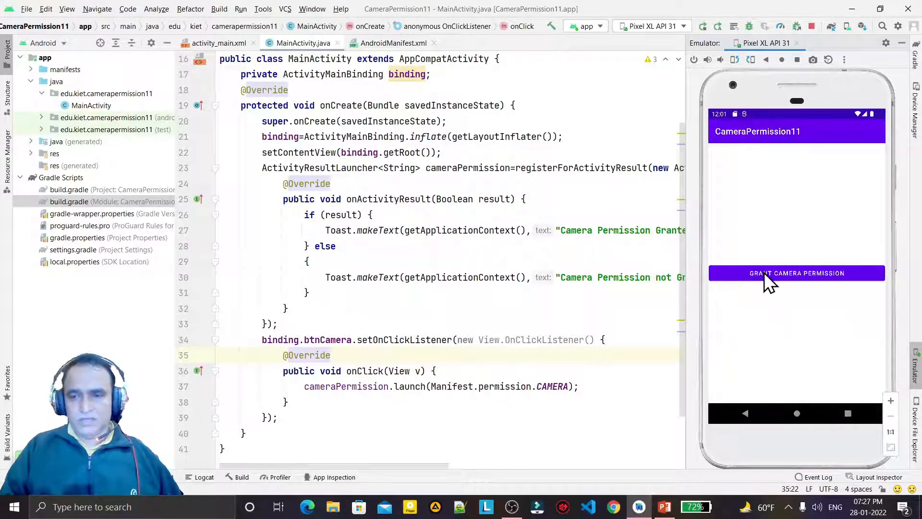
# Step: Tap Grant Camera Permission, choose Don't allow, then tap the button again
pyautogui.click(797, 273)
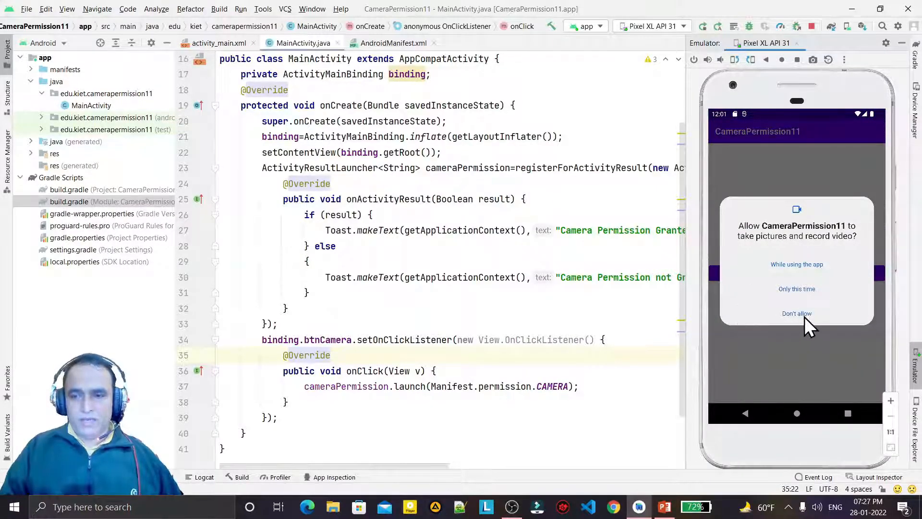
pyautogui.click(797, 314)
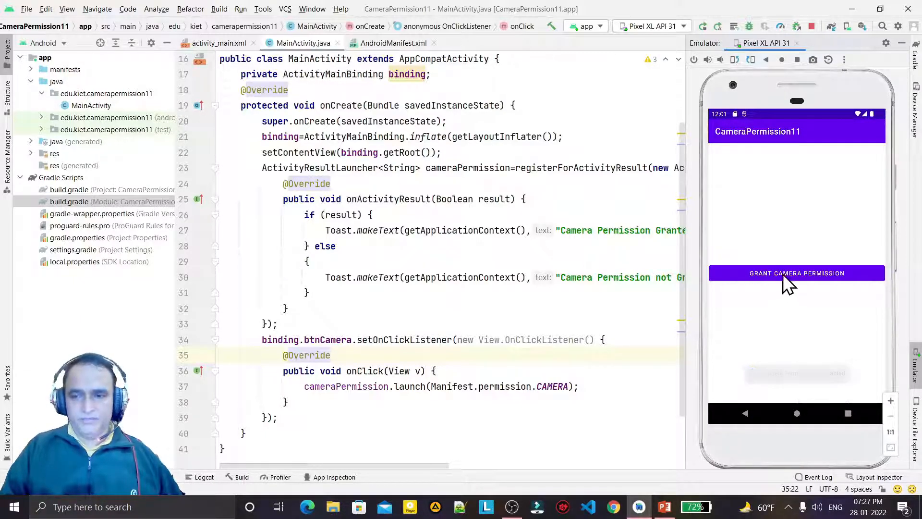
pyautogui.click(797, 272)
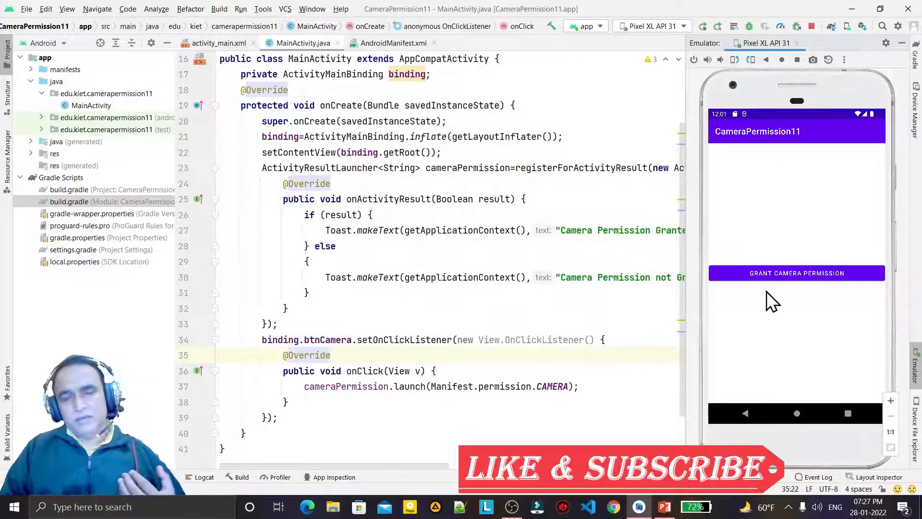
pyautogui.moveTo(845, 243)
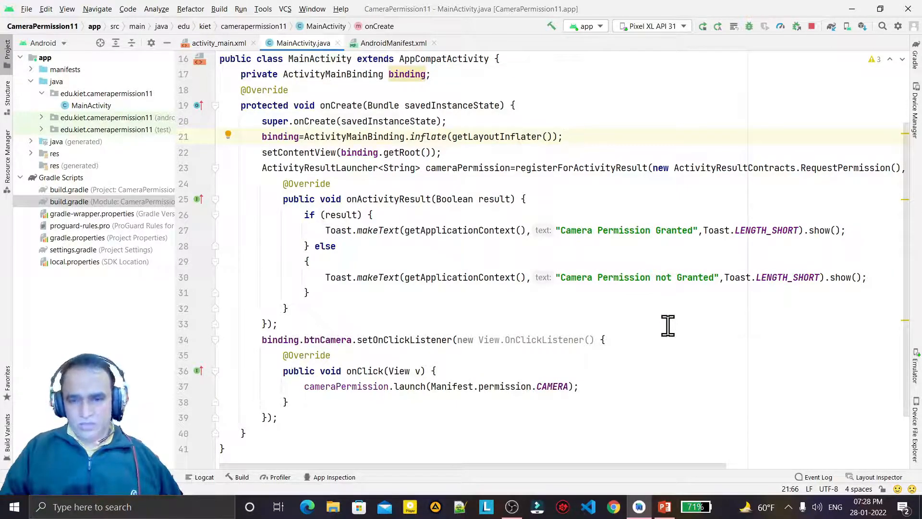
# Step: Click into MainActivity.java near the setOnClickListener line after the emulator pane closes
pyautogui.click(601, 339)
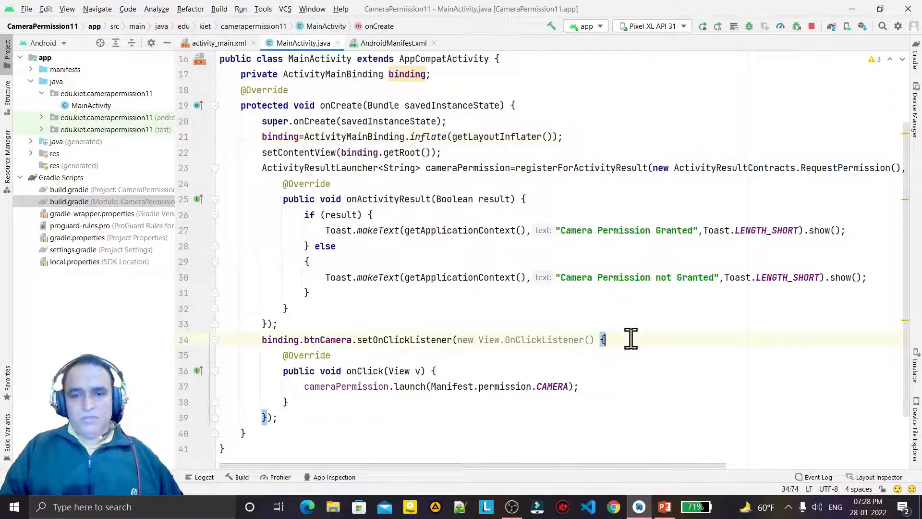
pyautogui.moveTo(668, 369)
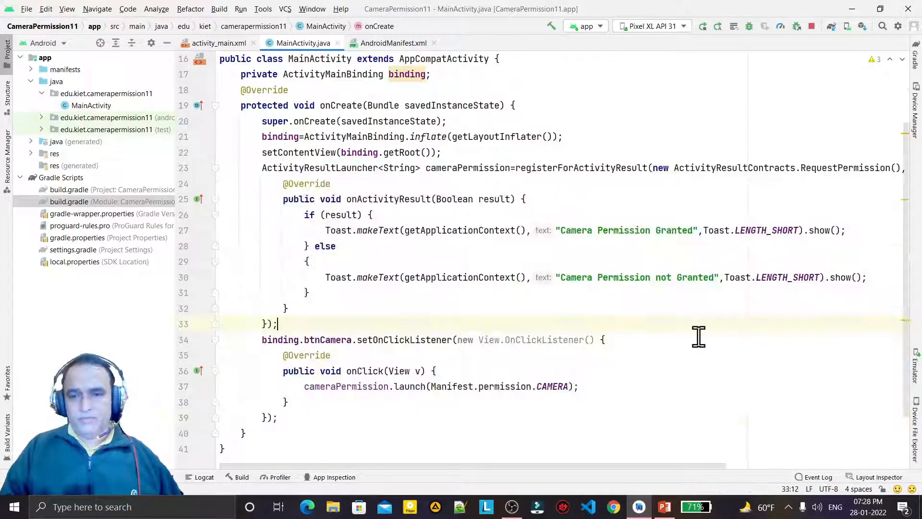
pyautogui.moveTo(743, 346)
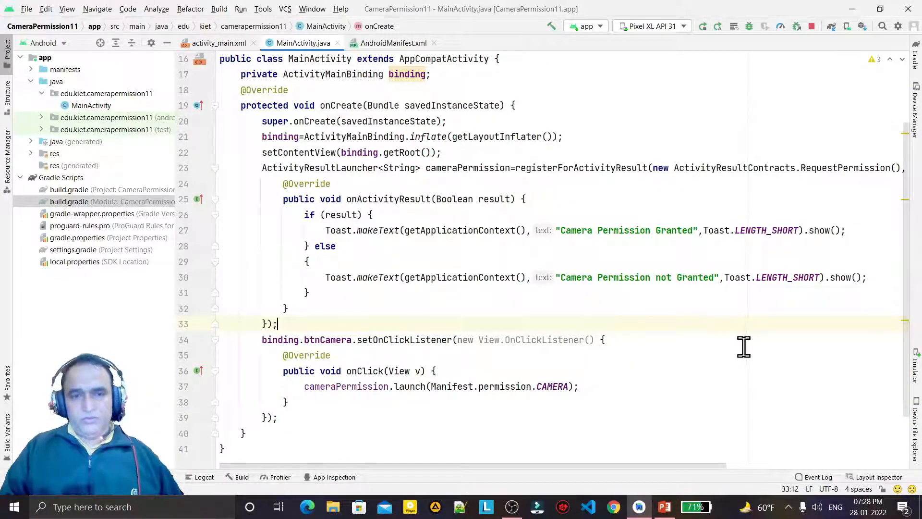